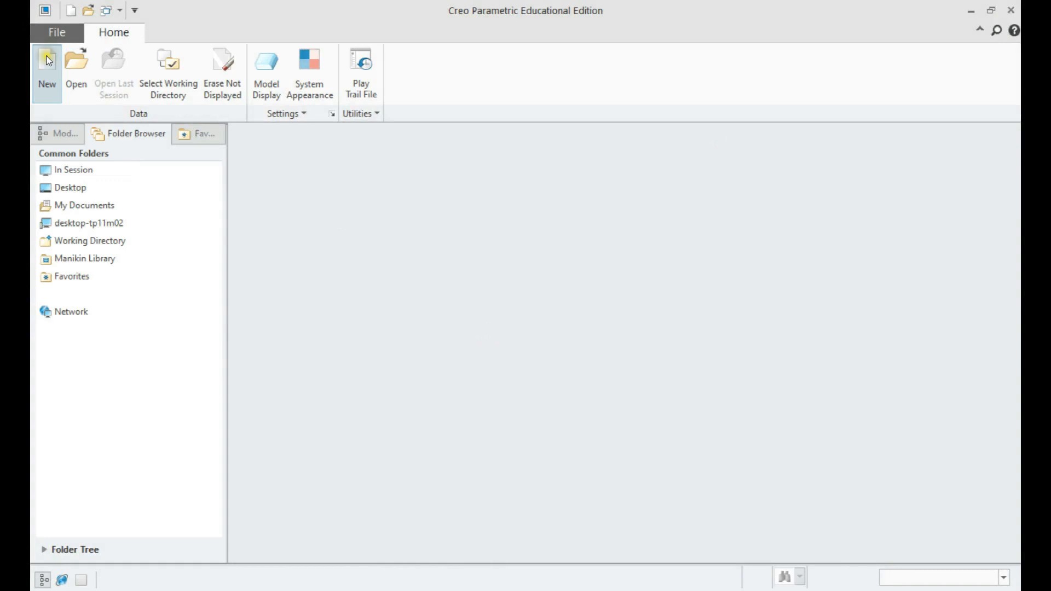
Step: Create a new assembly named motor_blower and turn on datum plane display
{"action": "left_click", "coordinate": [46, 60]}
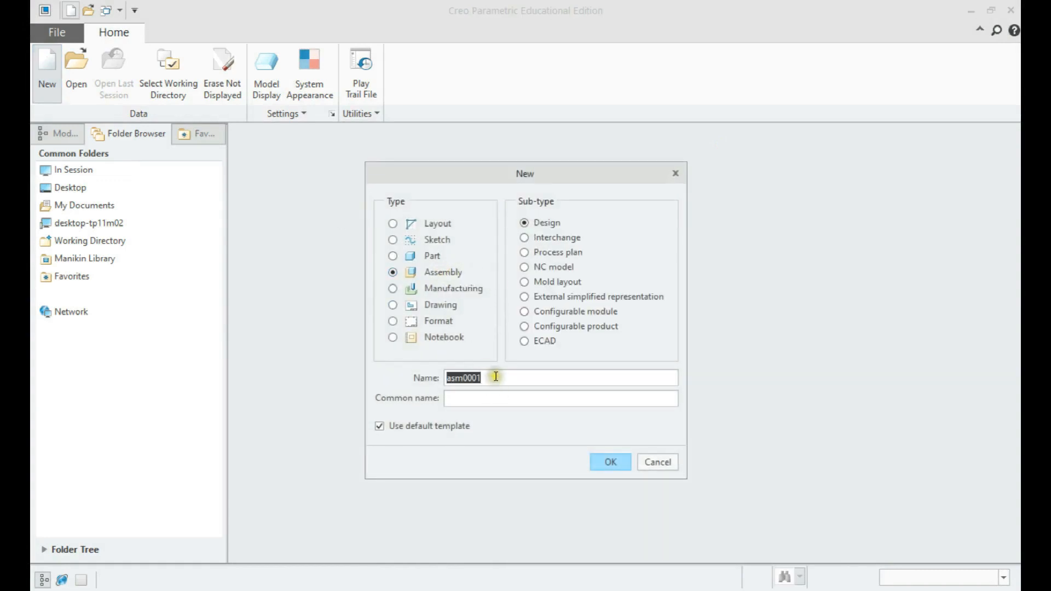
{"action": "type", "text": "motor_blower"}
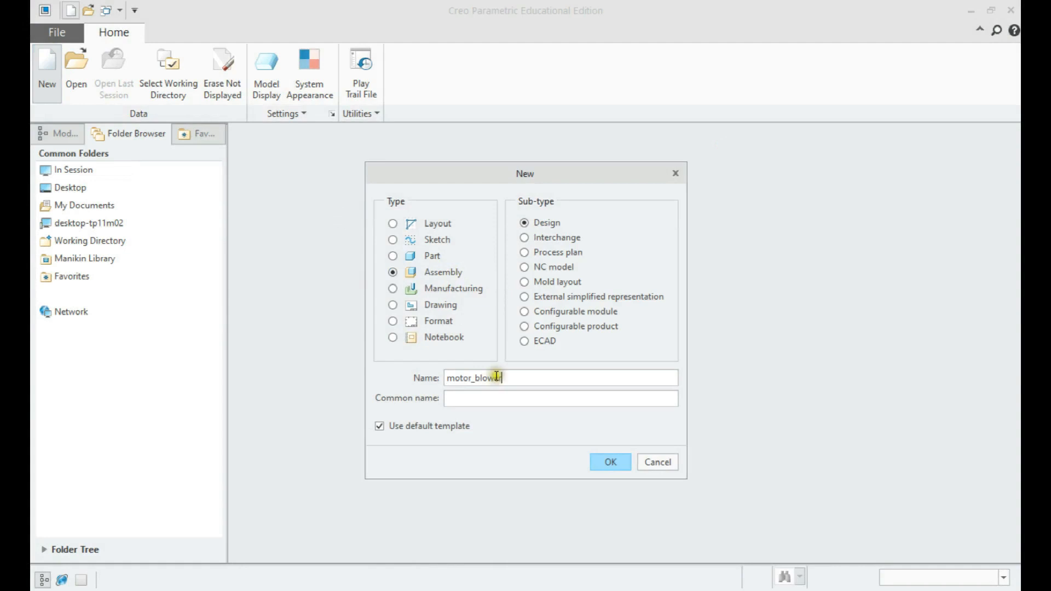
{"action": "left_click", "coordinate": [610, 462]}
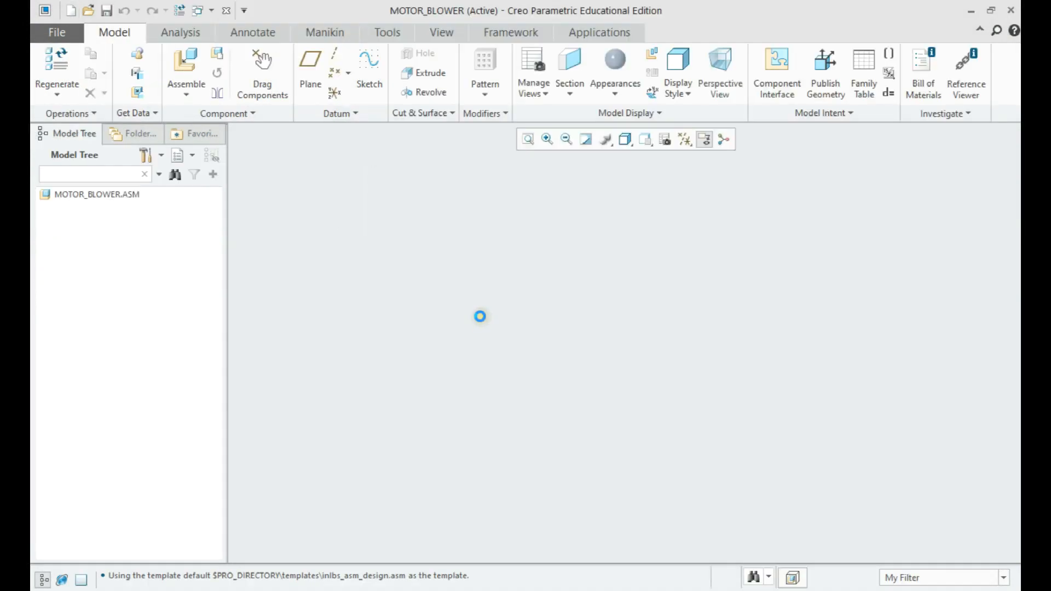
{"action": "left_click", "coordinate": [684, 139]}
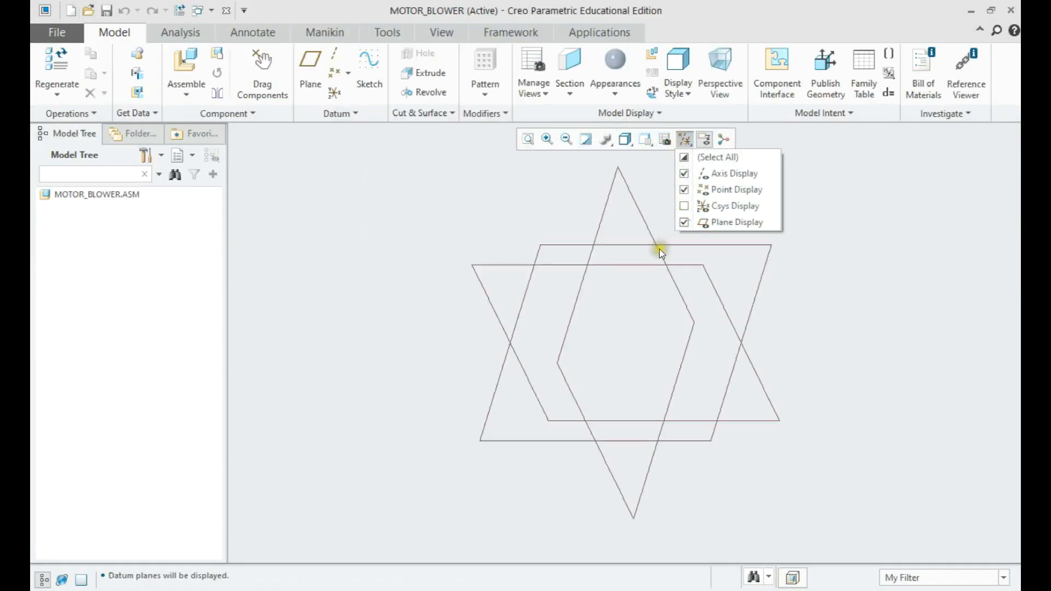
{"action": "left_click", "coordinate": [186, 67]}
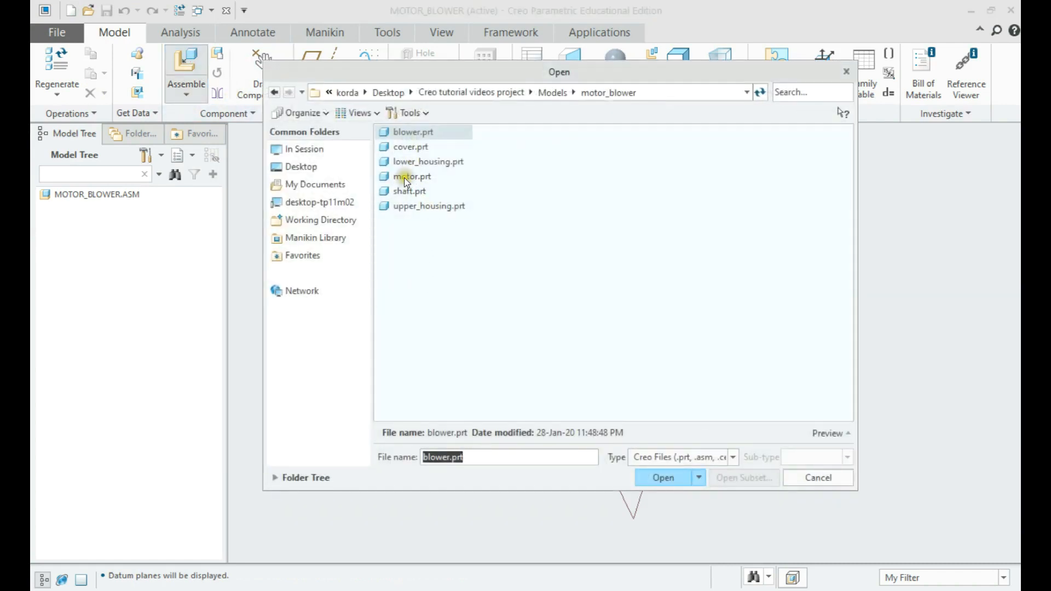
Step: Assemble motor.prt at its Default position and hide the datum planes again
{"action": "left_click", "coordinate": [663, 477]}
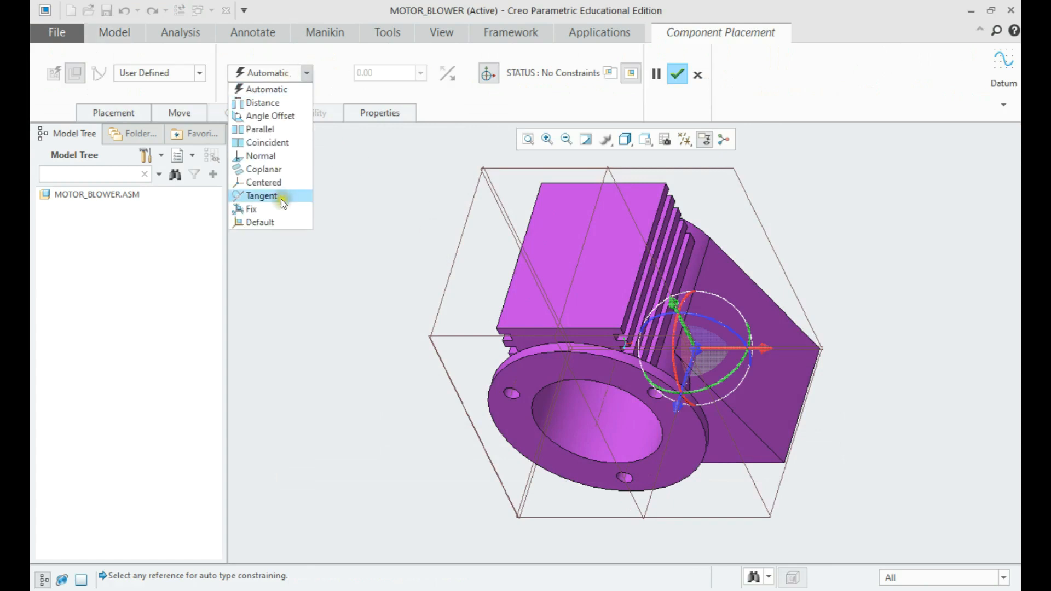
{"action": "left_click", "coordinate": [258, 222]}
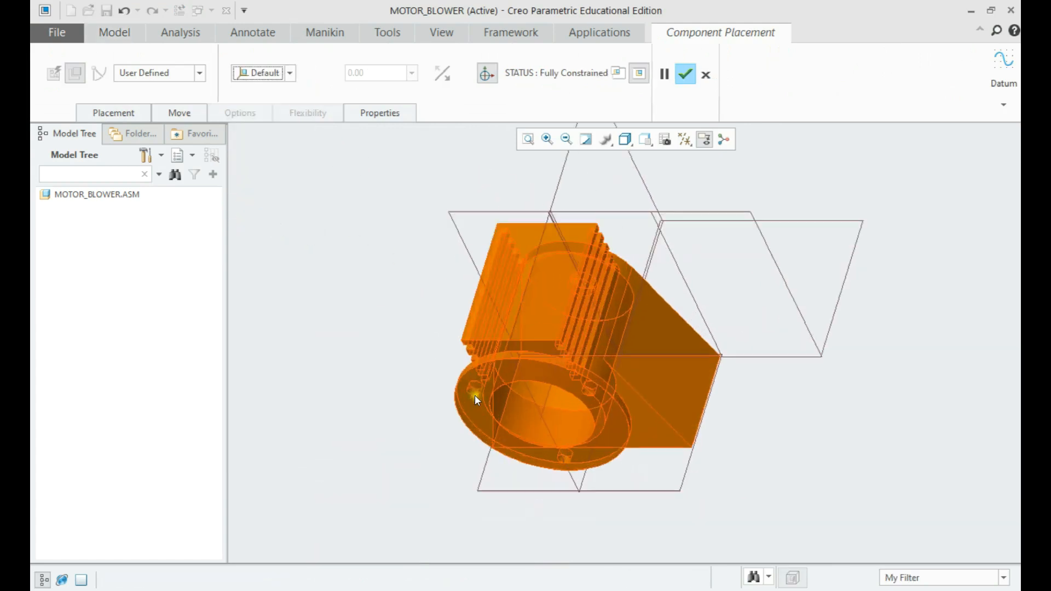
{"action": "left_click", "coordinate": [684, 73]}
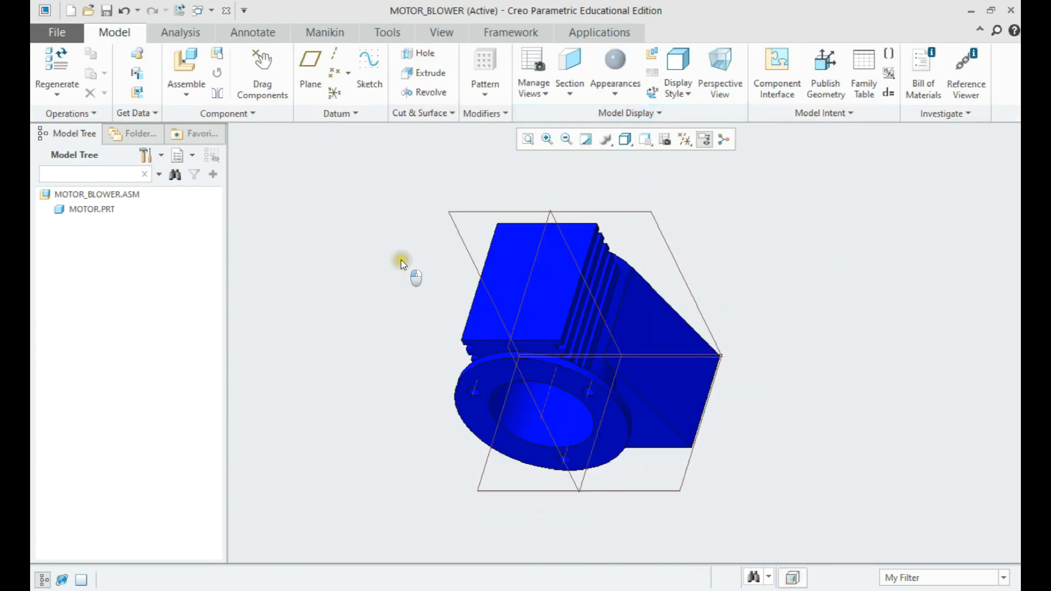
{"action": "left_click_drag", "start_coordinate": [402, 261], "coordinate": [511, 312]}
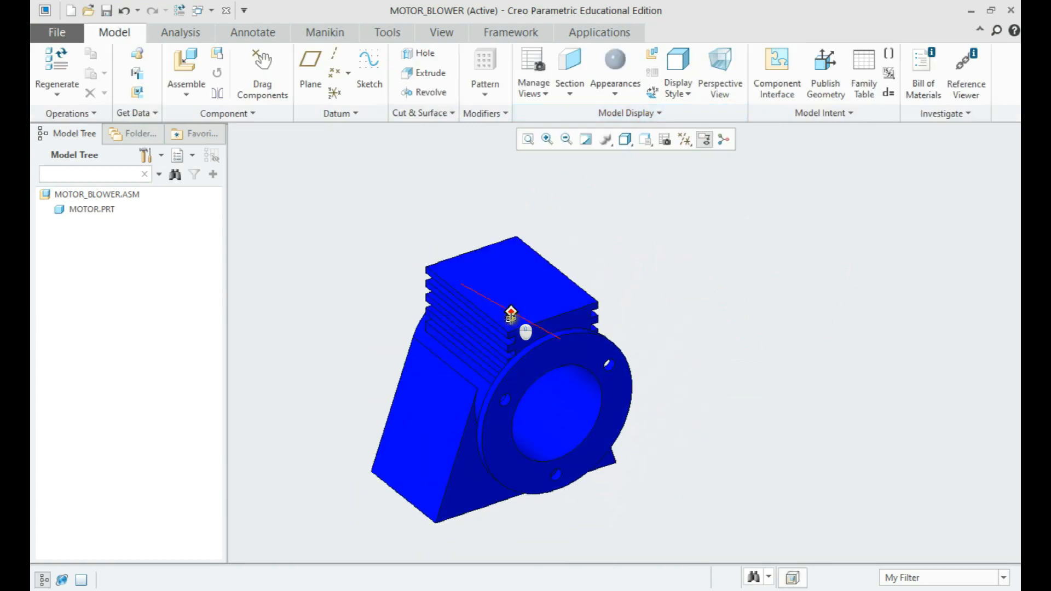
{"action": "left_click", "coordinate": [683, 139]}
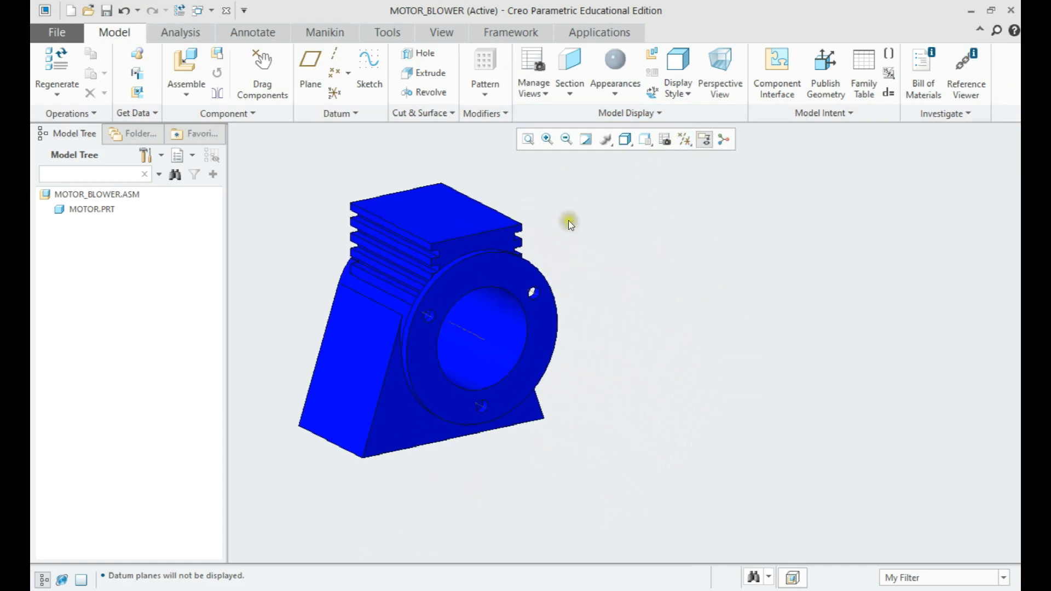
{"action": "left_click", "coordinate": [186, 67]}
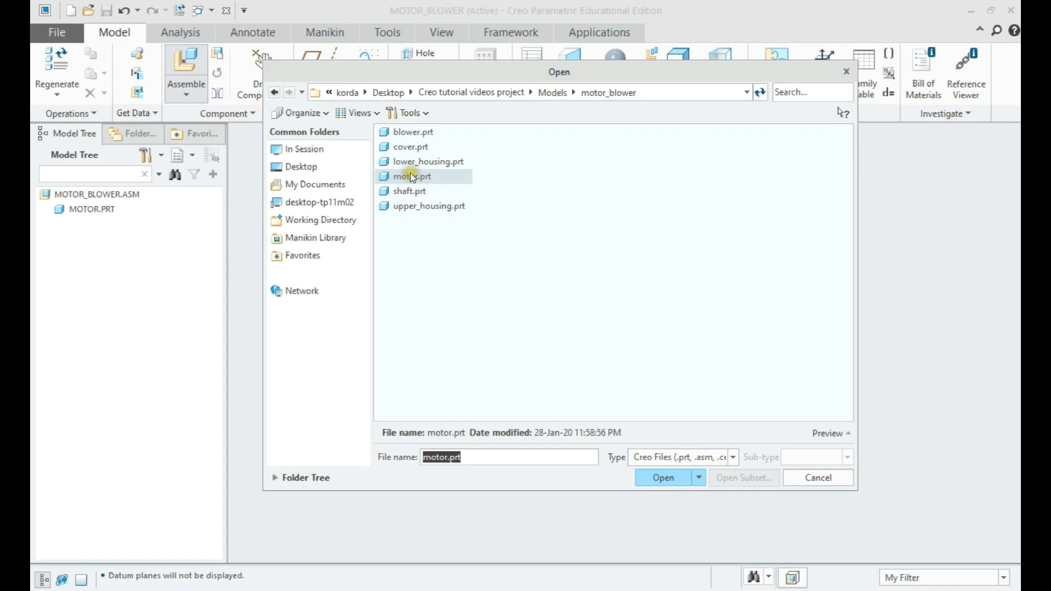
Step: Assemble cover.prt onto the motor flange with Coincident hole constraints and an Oriented constraint
{"action": "left_click", "coordinate": [663, 478]}
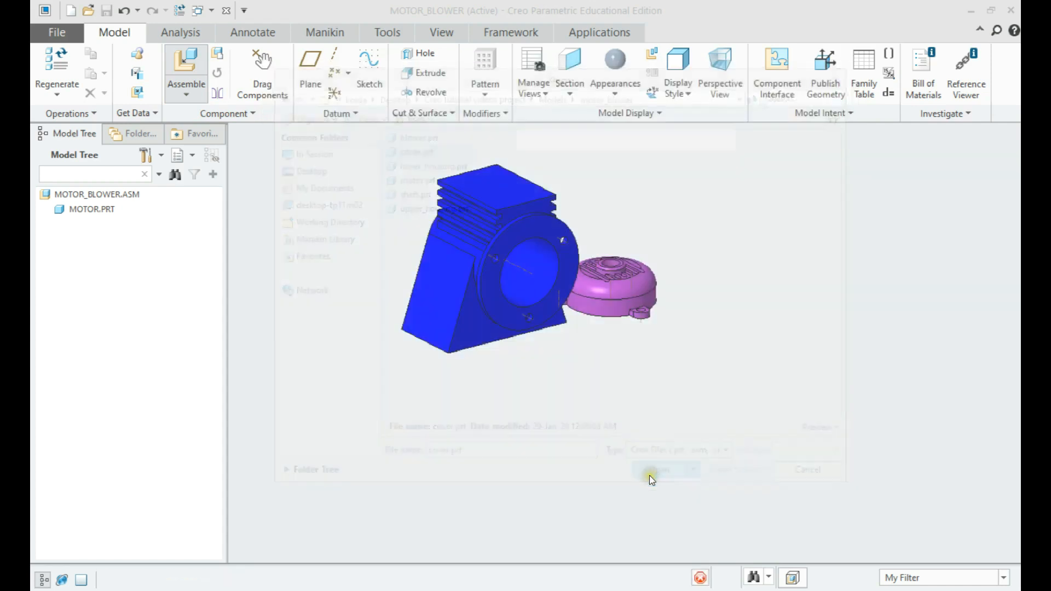
{"action": "left_click", "coordinate": [663, 469]}
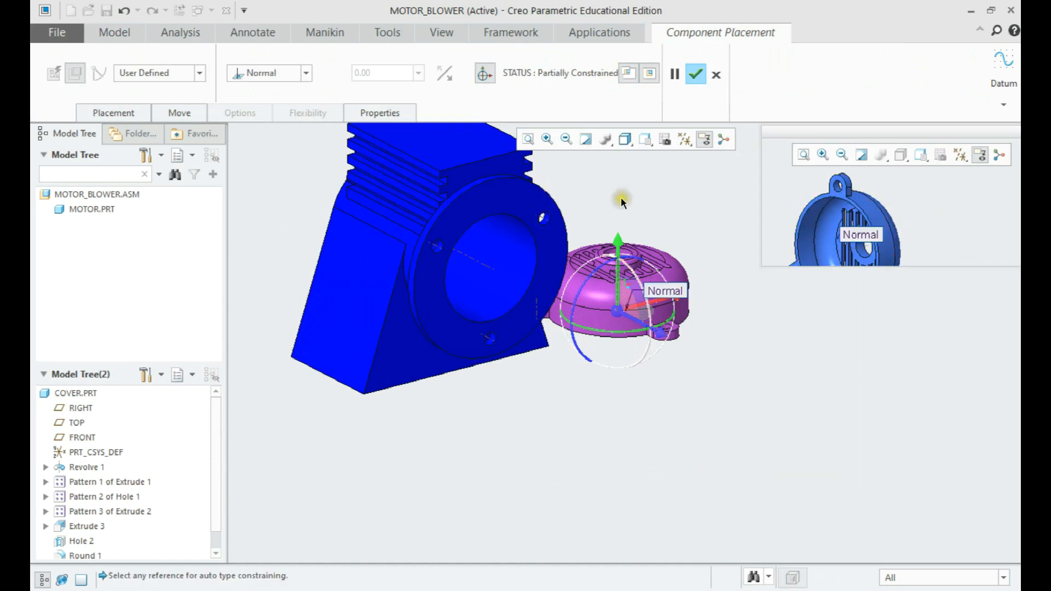
{"action": "left_click", "coordinate": [306, 73]}
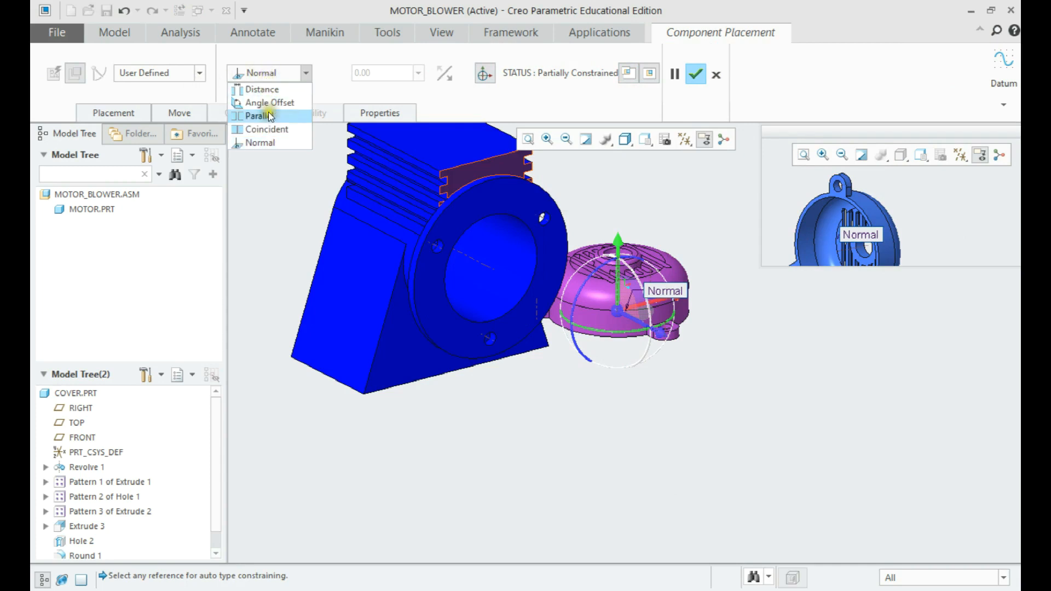
{"action": "left_click", "coordinate": [267, 129]}
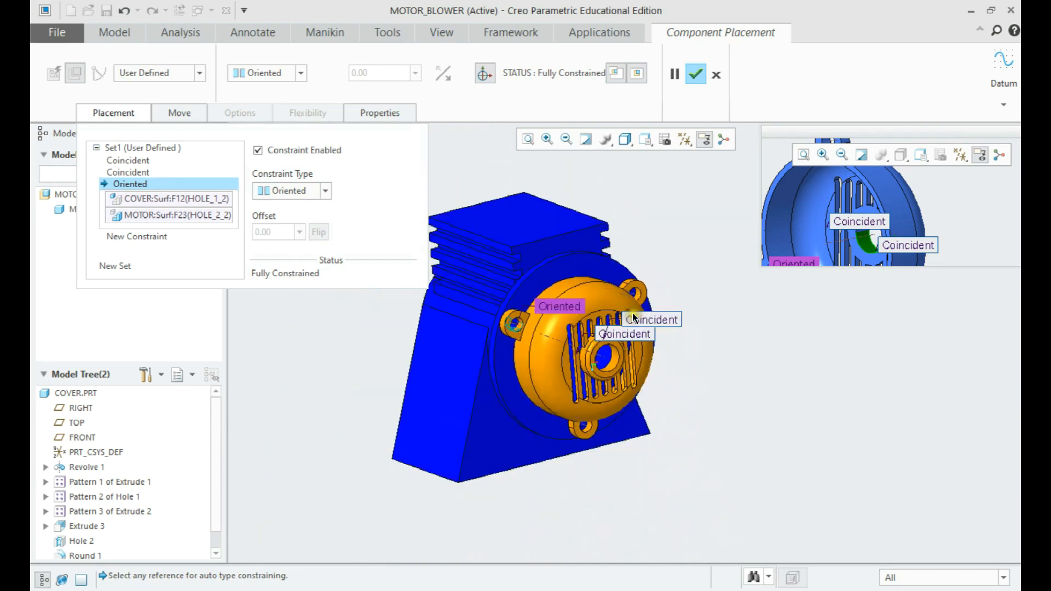
{"action": "left_click", "coordinate": [695, 73]}
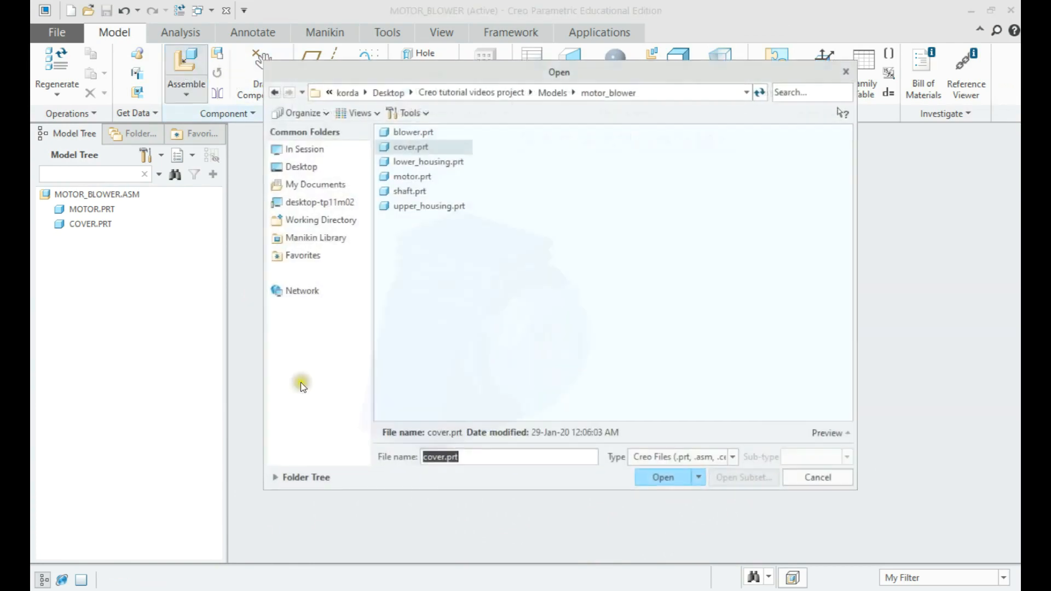
Step: Assemble shaft.prt with its axis Coincident to the cover's centre hole
{"action": "left_click", "coordinate": [410, 190]}
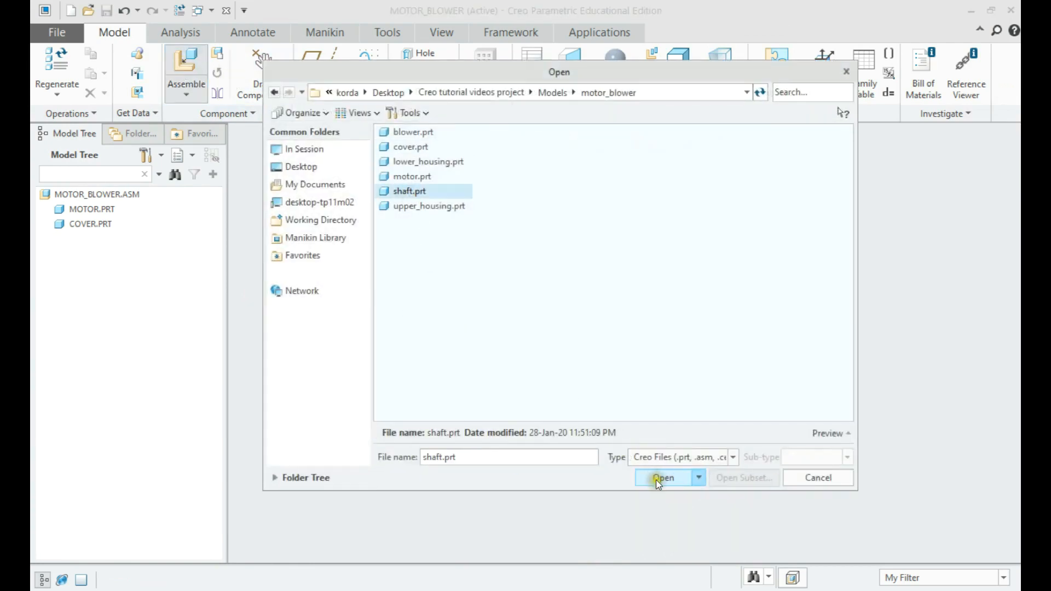
{"action": "left_click", "coordinate": [663, 478]}
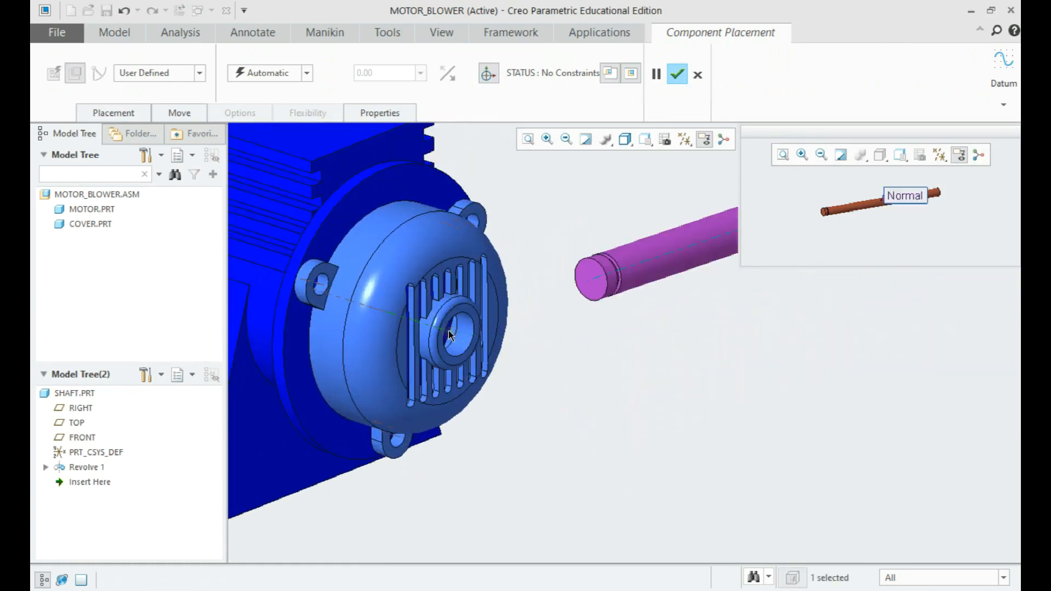
{"action": "left_click", "coordinate": [305, 73]}
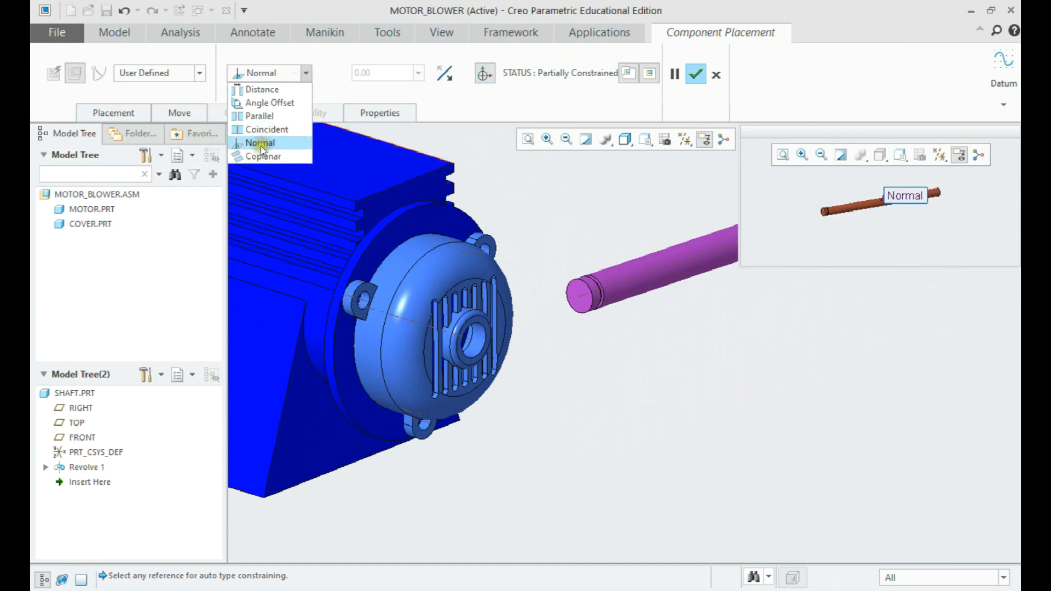
{"action": "left_click", "coordinate": [266, 129]}
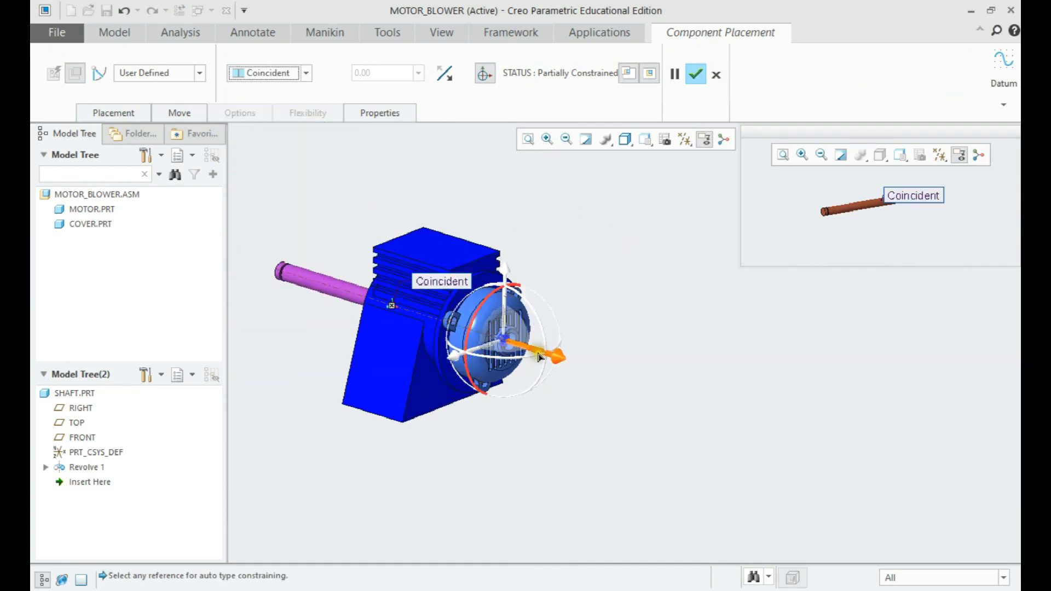
Step: Add a Distance constraint of -10 from the cover face and accept the shaft placement
{"action": "left_click_drag", "start_coordinate": [536, 354], "coordinate": [777, 422]}
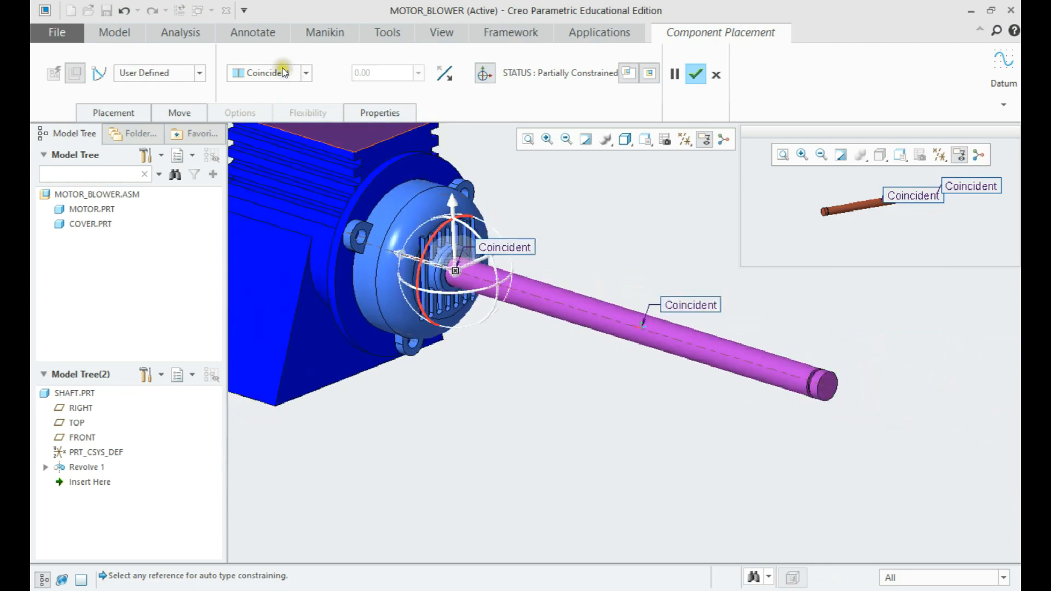
{"action": "left_click", "coordinate": [261, 72]}
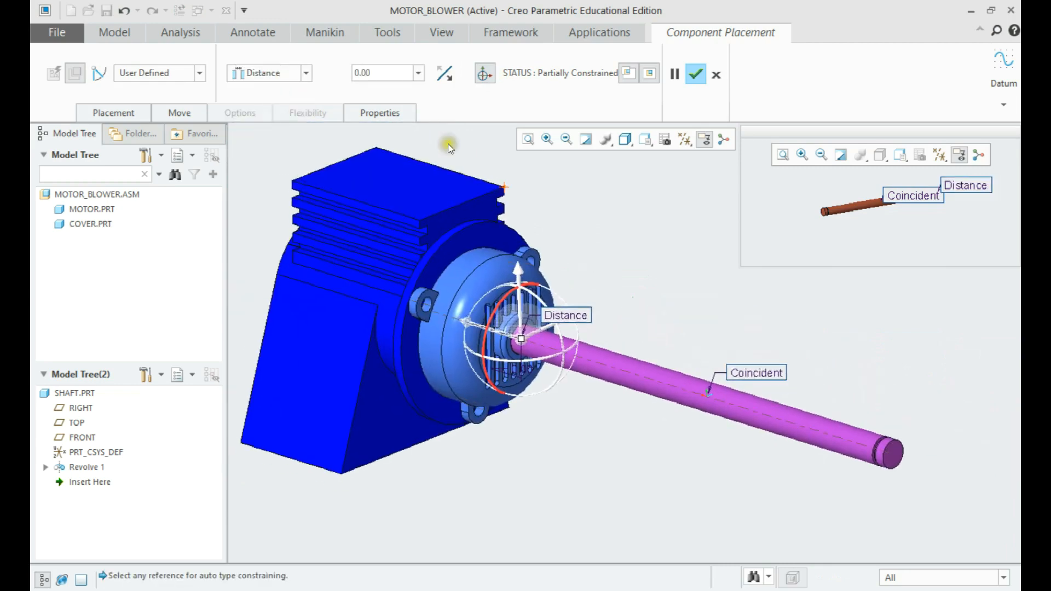
{"action": "type", "text": "-10"}
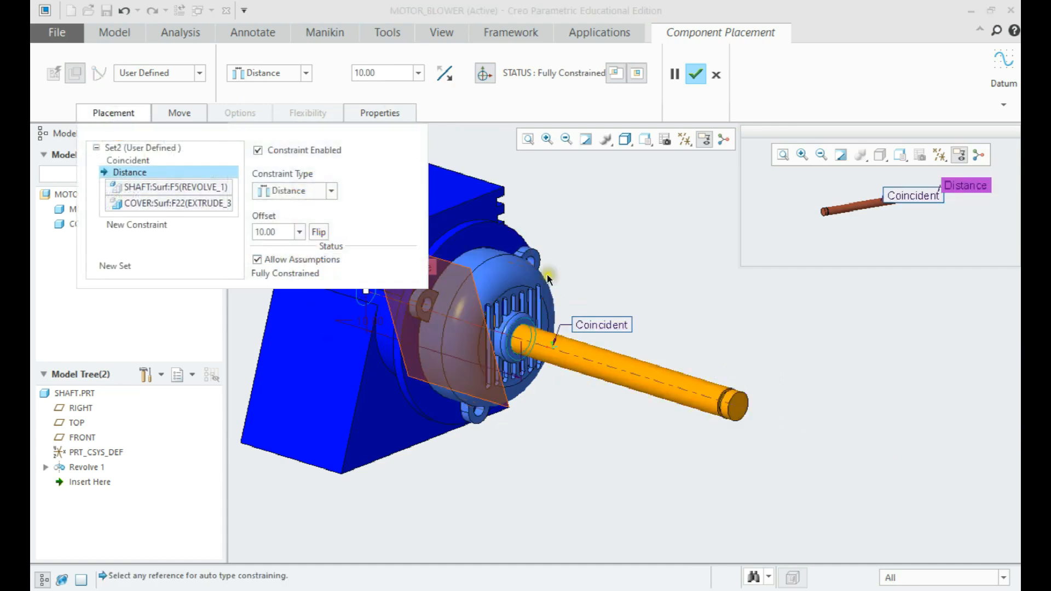
{"action": "left_click", "coordinate": [696, 73]}
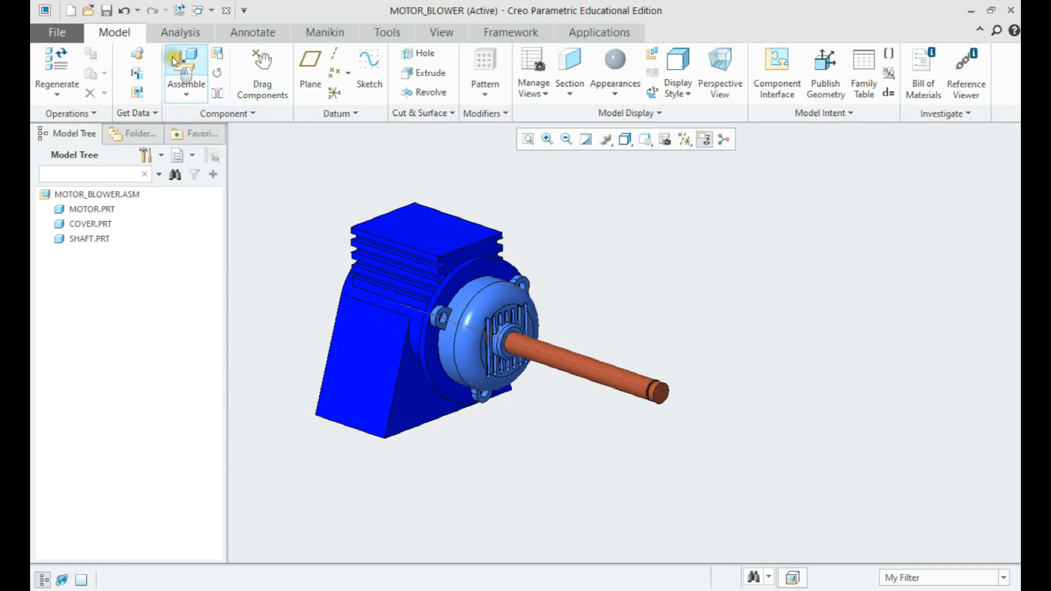
Step: Assemble blower.prt on the shaft end with Coincident constraints to the shaft axis
{"action": "left_click", "coordinate": [186, 74]}
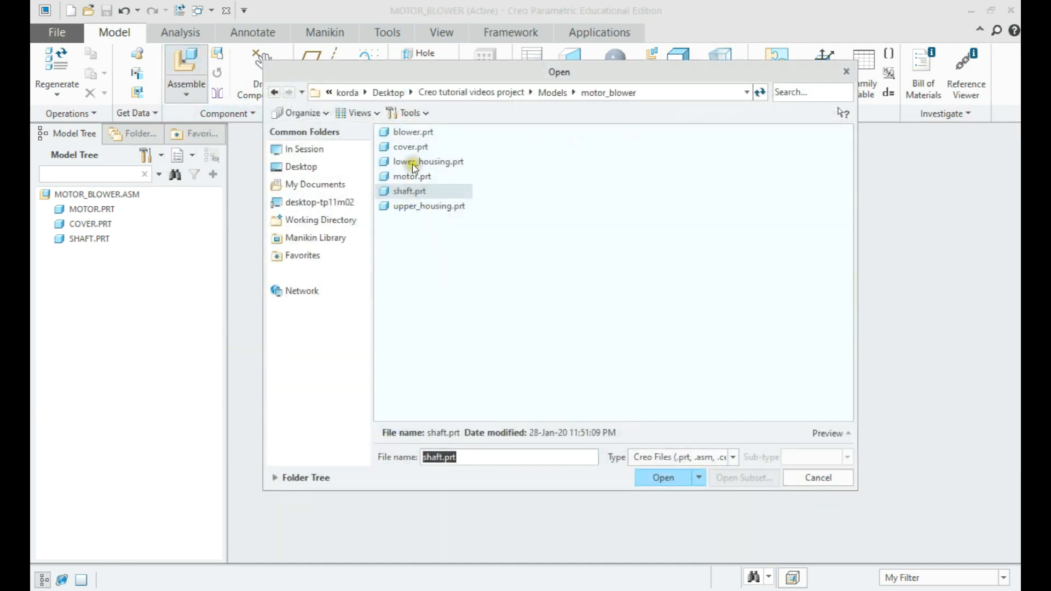
{"action": "left_click", "coordinate": [662, 478]}
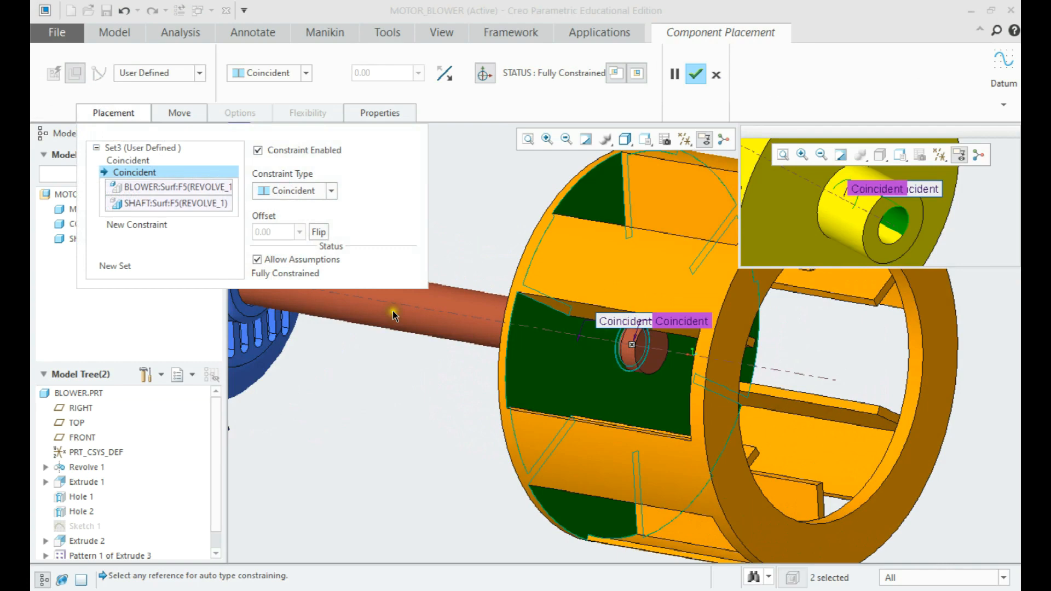
{"action": "left_click", "coordinate": [684, 73]}
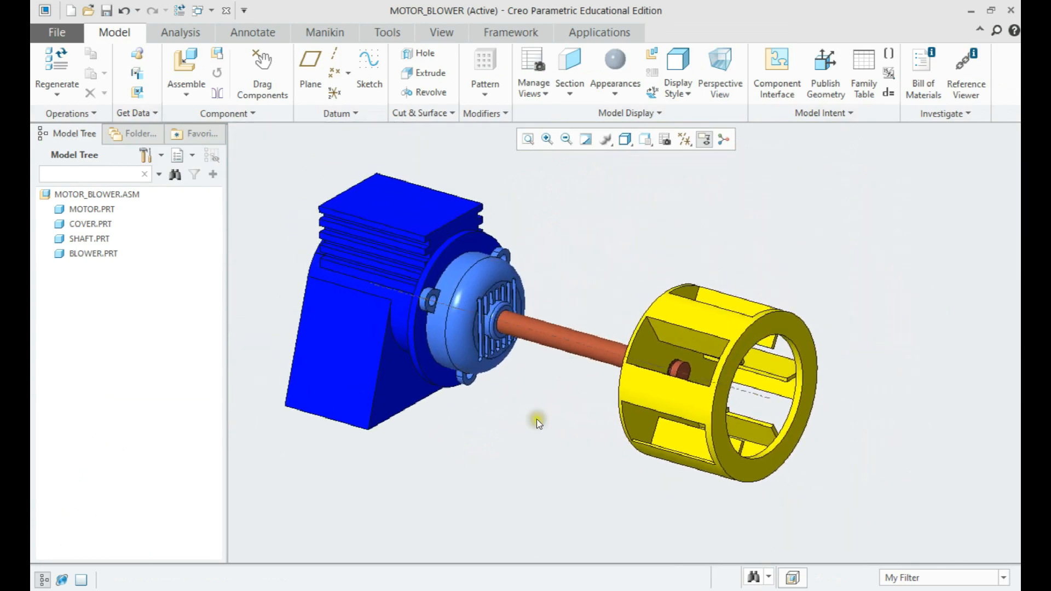
{"action": "left_click", "coordinate": [186, 64]}
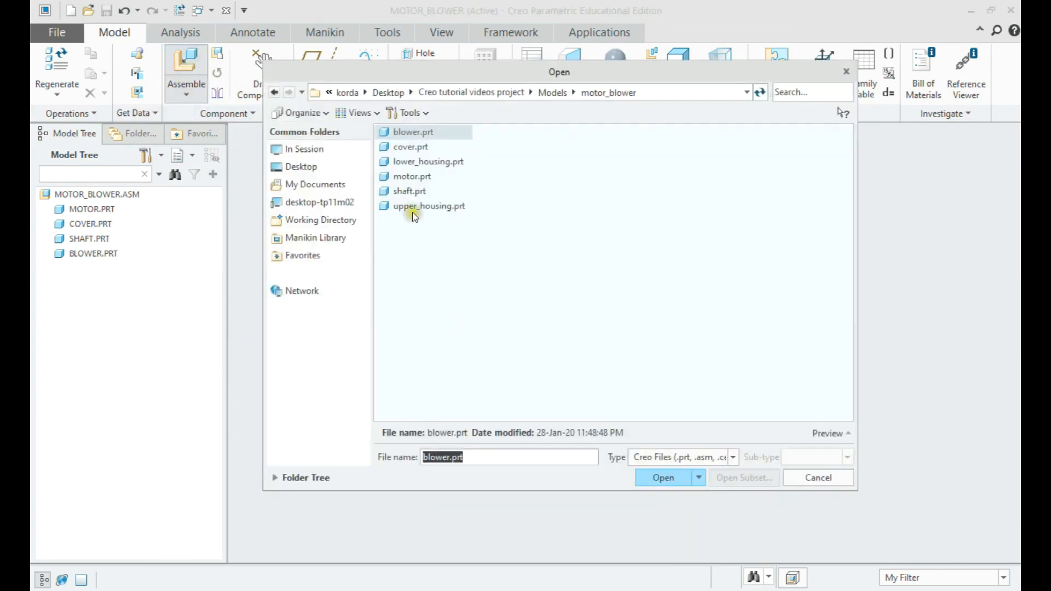
Step: Bring in lower_housing.prt unconstrained, show datum planes, and select LOWER_HOUSING.PRT in the model tree
{"action": "left_click", "coordinate": [662, 477]}
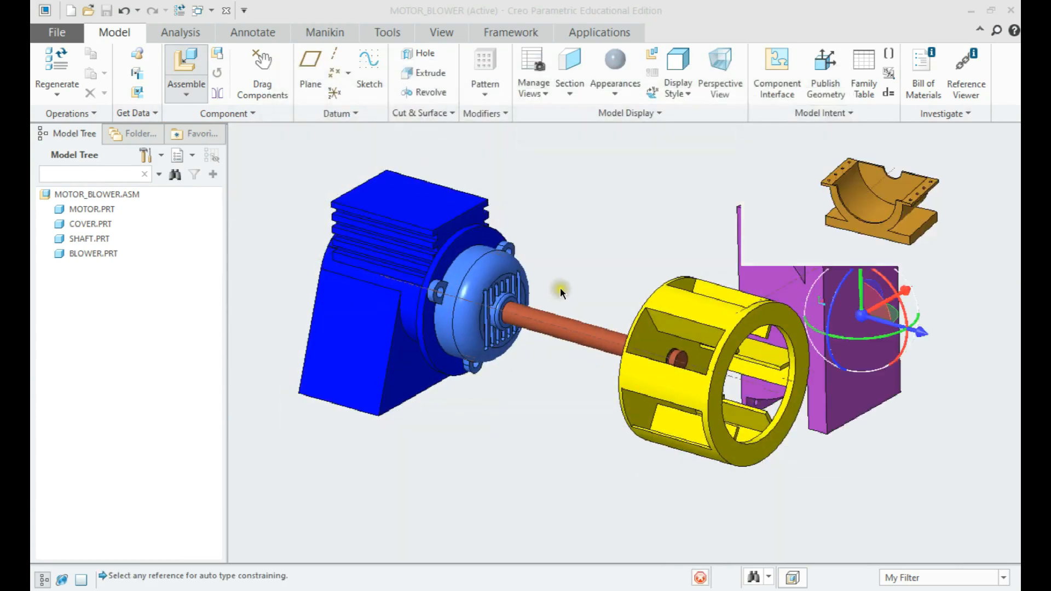
{"action": "left_click", "coordinate": [186, 73]}
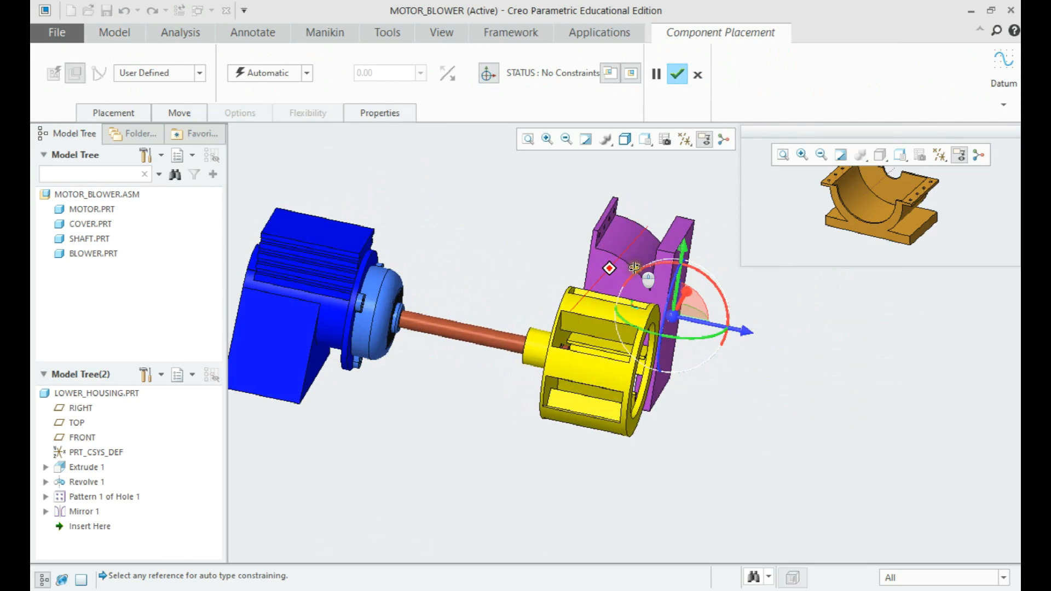
{"action": "left_click", "coordinate": [683, 139]}
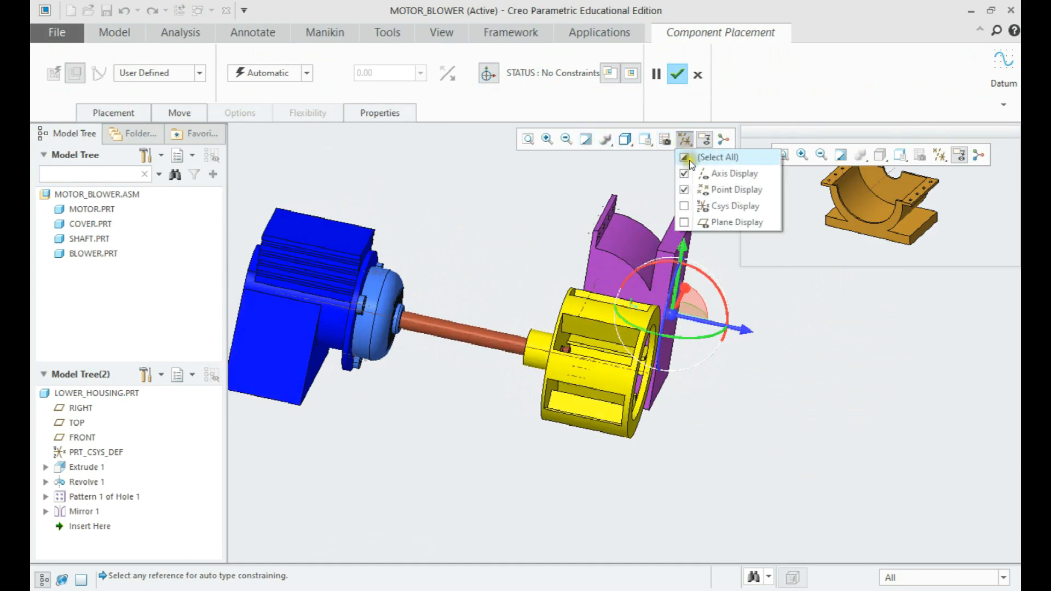
{"action": "left_click", "coordinate": [683, 222]}
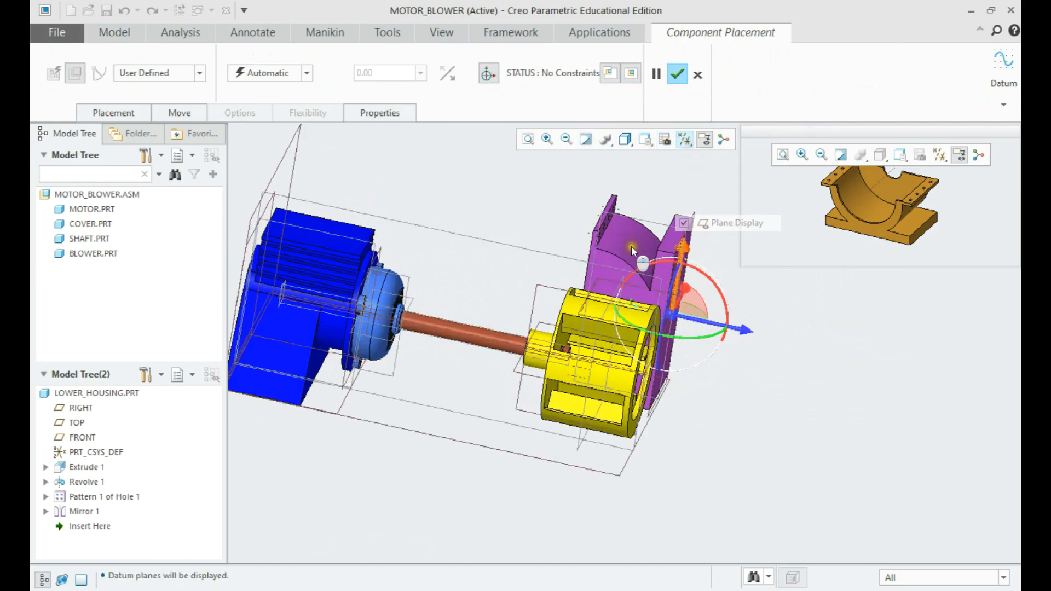
{"action": "left_click", "coordinate": [676, 73]}
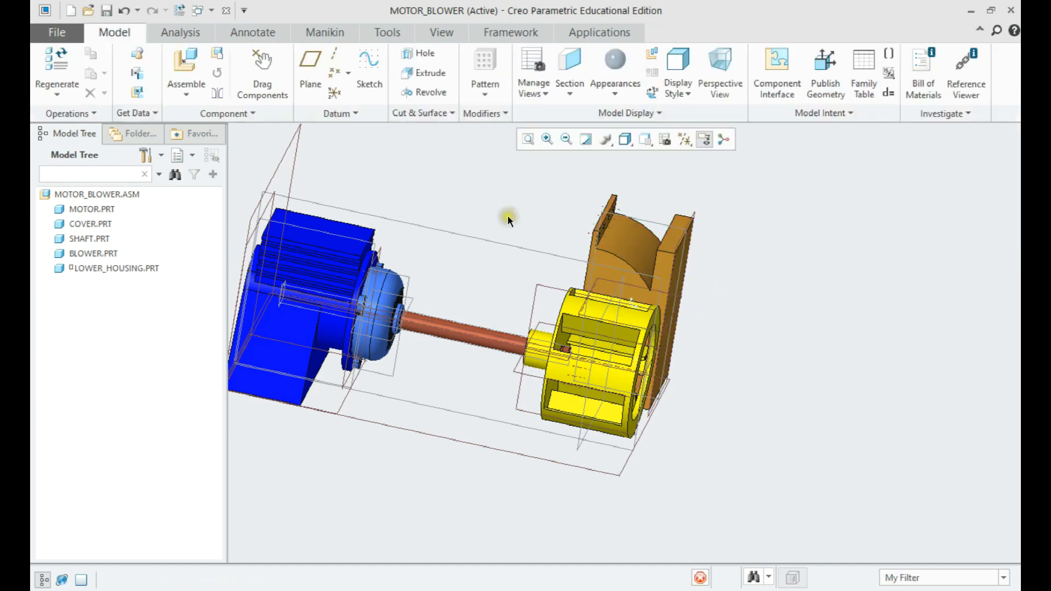
{"action": "left_click", "coordinate": [115, 268]}
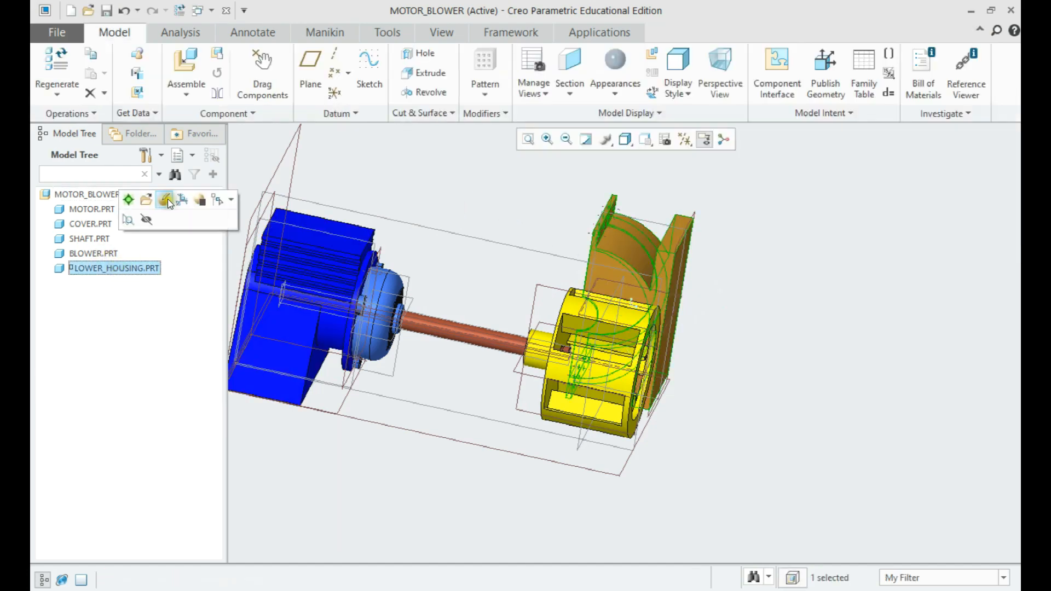
Step: Edit the lower housing placement with Coincident and Parallel constraints to assembly references
{"action": "left_click", "coordinate": [166, 200]}
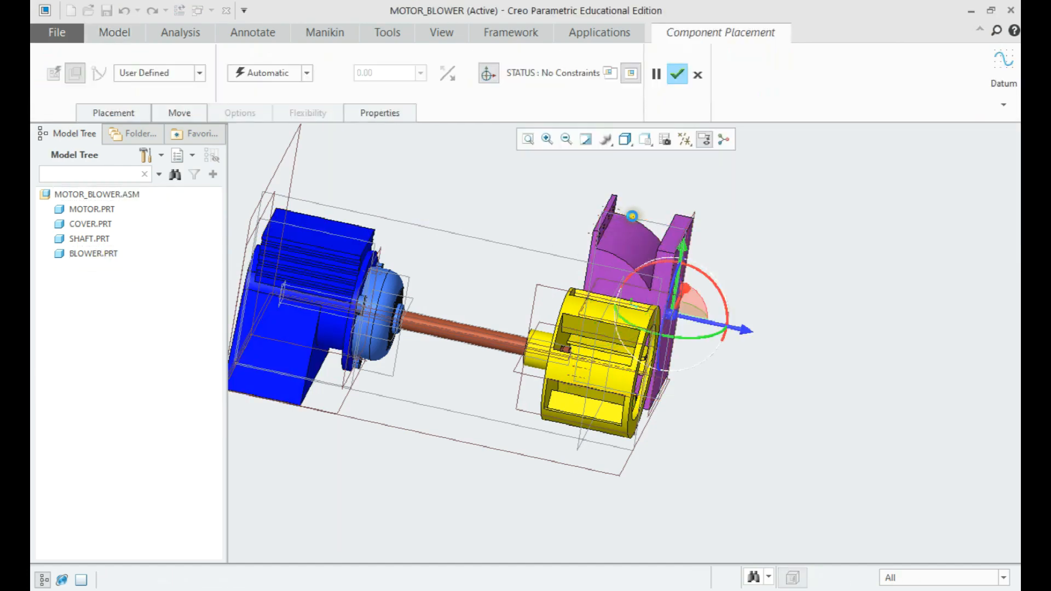
{"action": "left_click", "coordinate": [630, 215]}
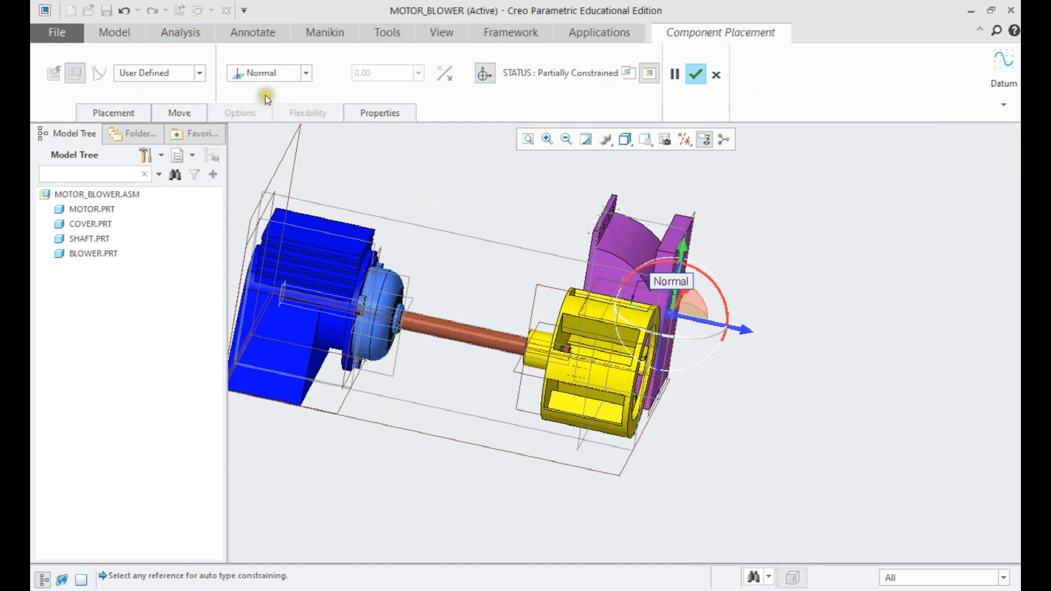
{"action": "left_click", "coordinate": [267, 73]}
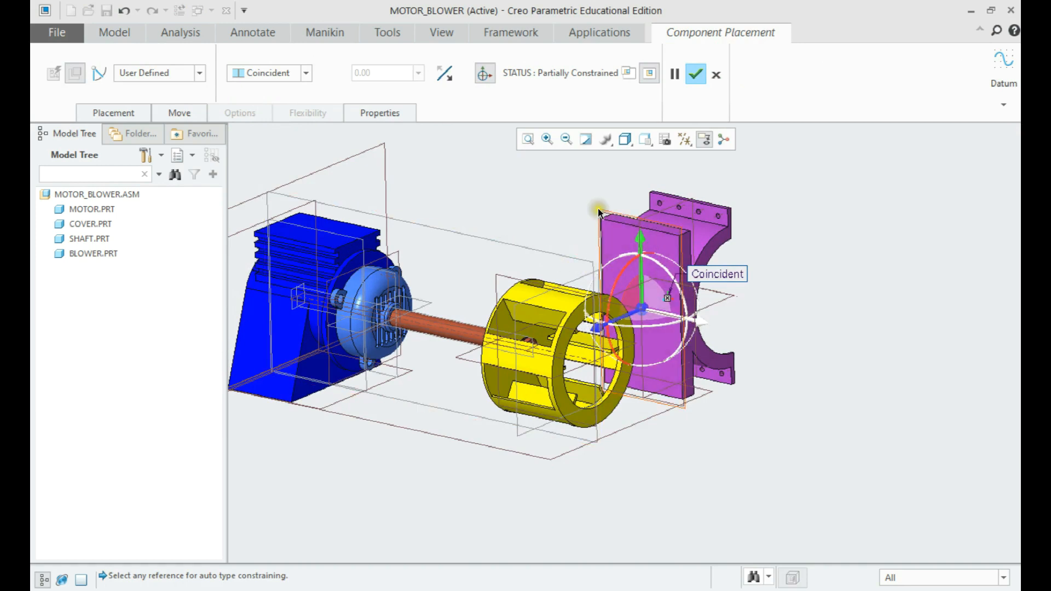
{"action": "left_click", "coordinate": [290, 213]}
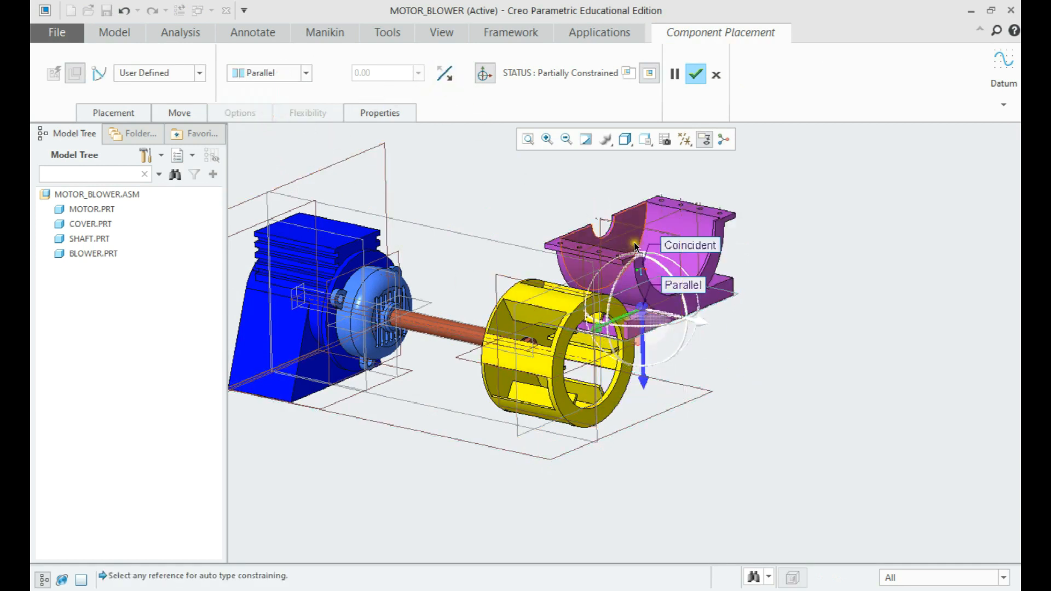
Step: Add a Coincident constraint to the blower surface and accept the fully constrained lower housing
{"action": "left_click", "coordinate": [113, 113]}
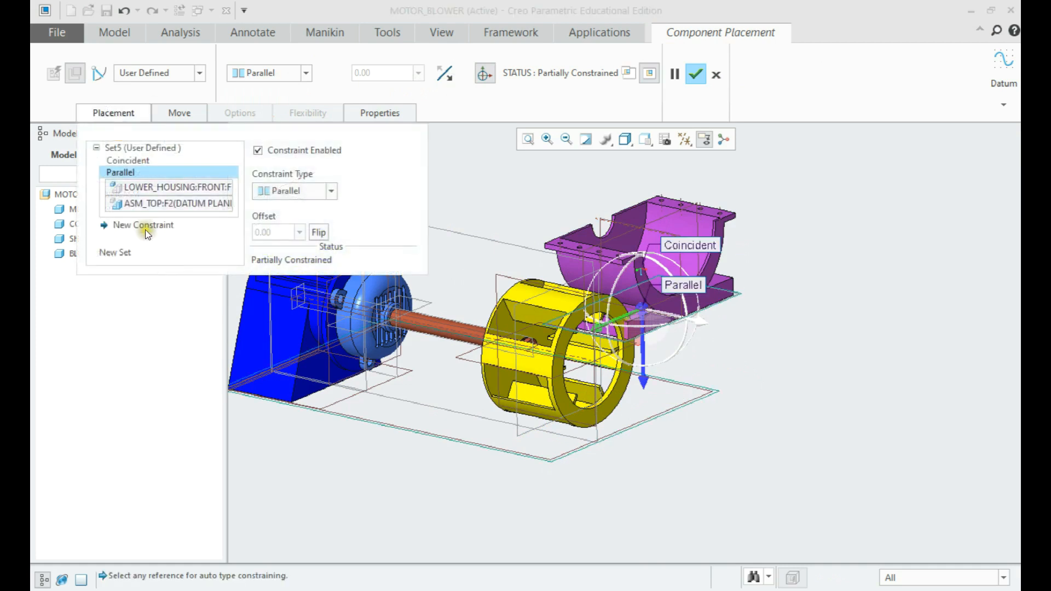
{"action": "left_click", "coordinate": [142, 225]}
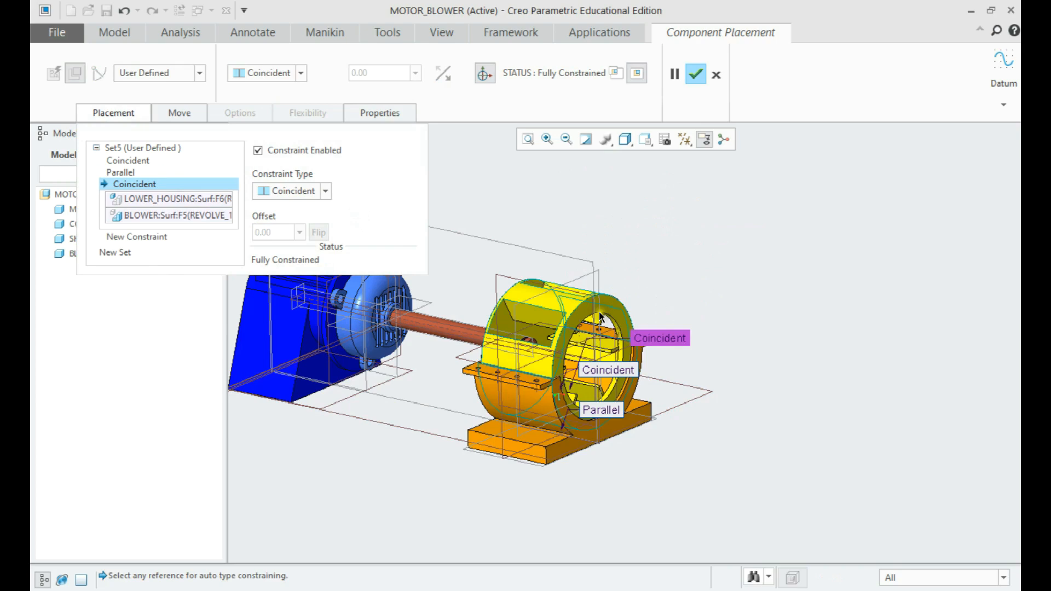
{"action": "left_click_drag", "start_coordinate": [600, 318], "coordinate": [687, 239]}
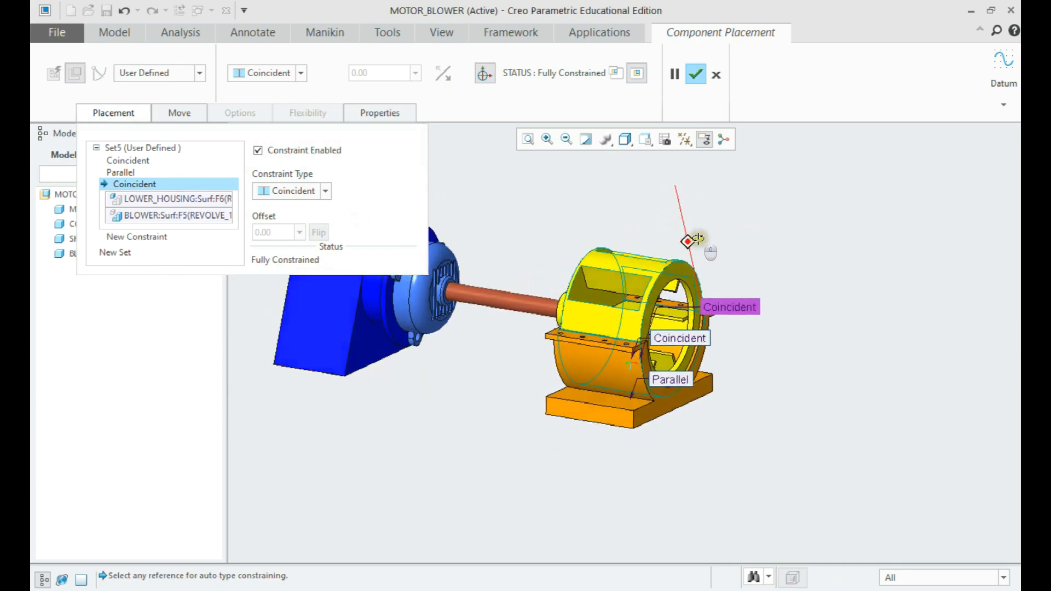
{"action": "left_click_drag", "start_coordinate": [688, 241], "coordinate": [697, 253]}
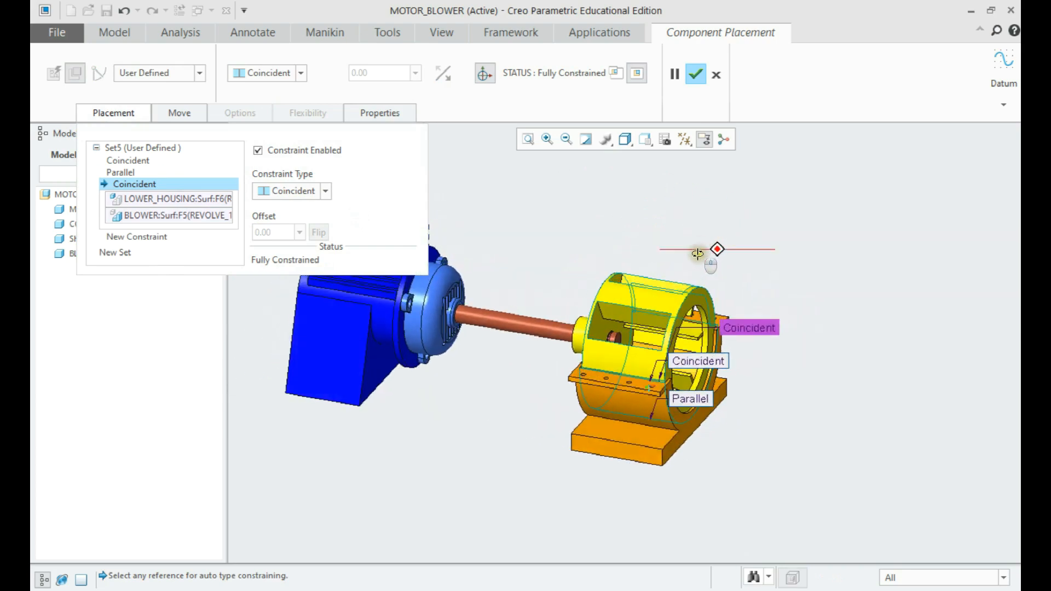
{"action": "left_click", "coordinate": [695, 73]}
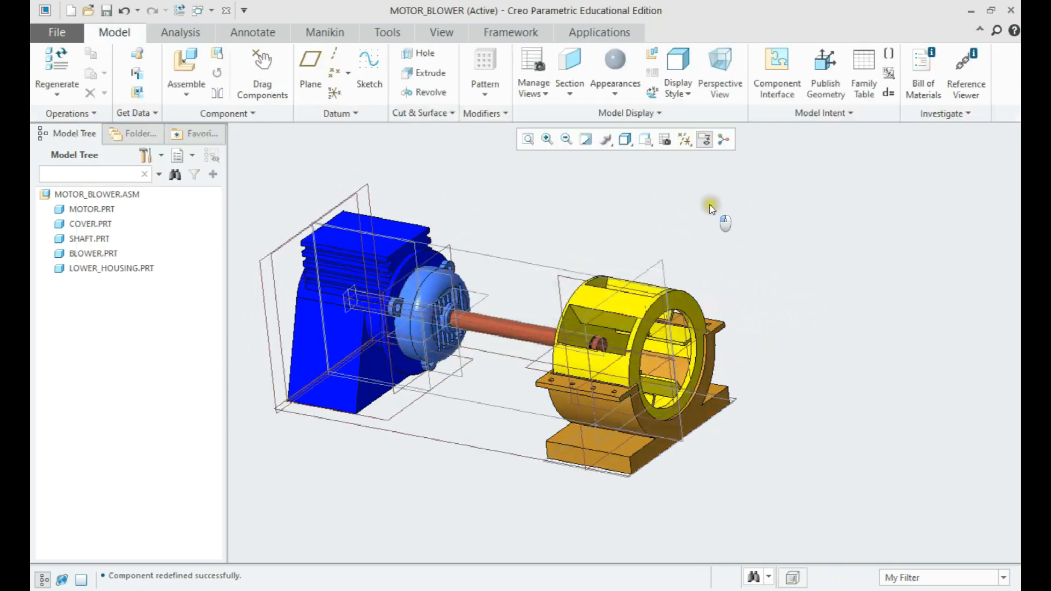
Step: Hide datum planes and bring upper_housing.prt into the assembly for placement
{"action": "left_click", "coordinate": [736, 222]}
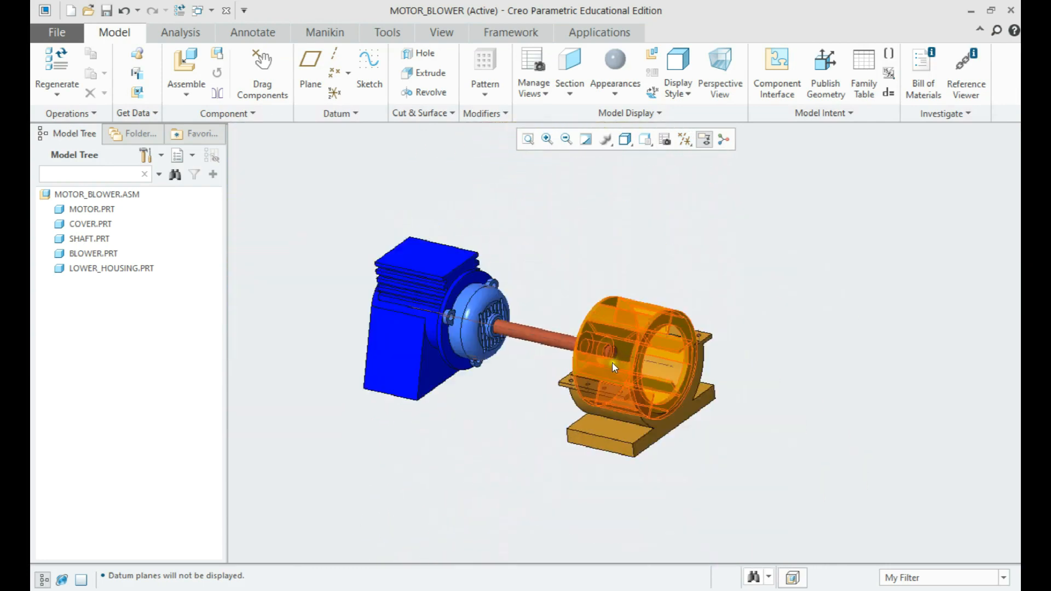
{"action": "left_click", "coordinate": [186, 63]}
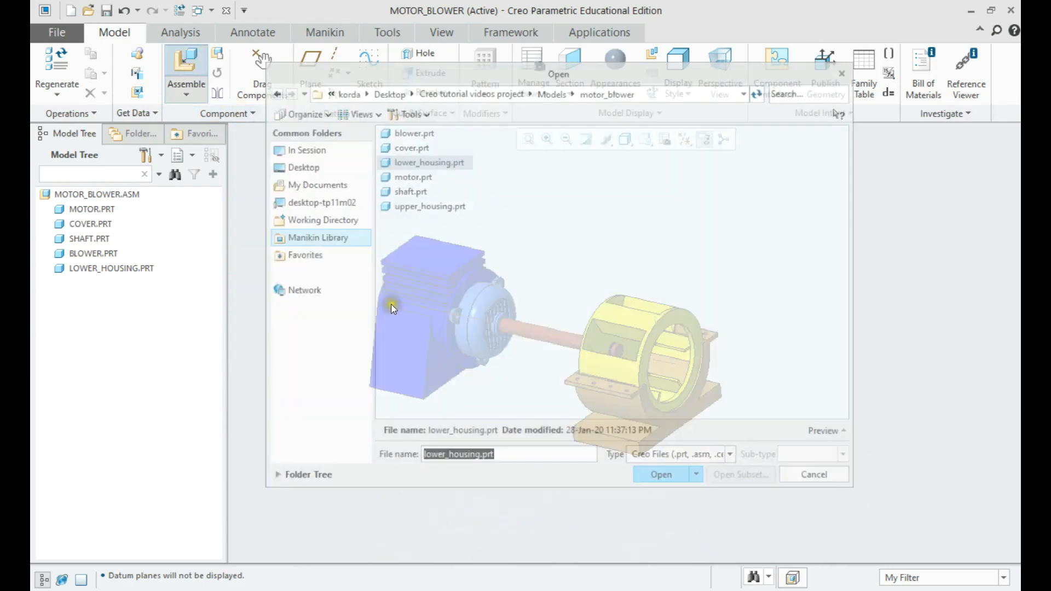
{"action": "left_click", "coordinate": [429, 206]}
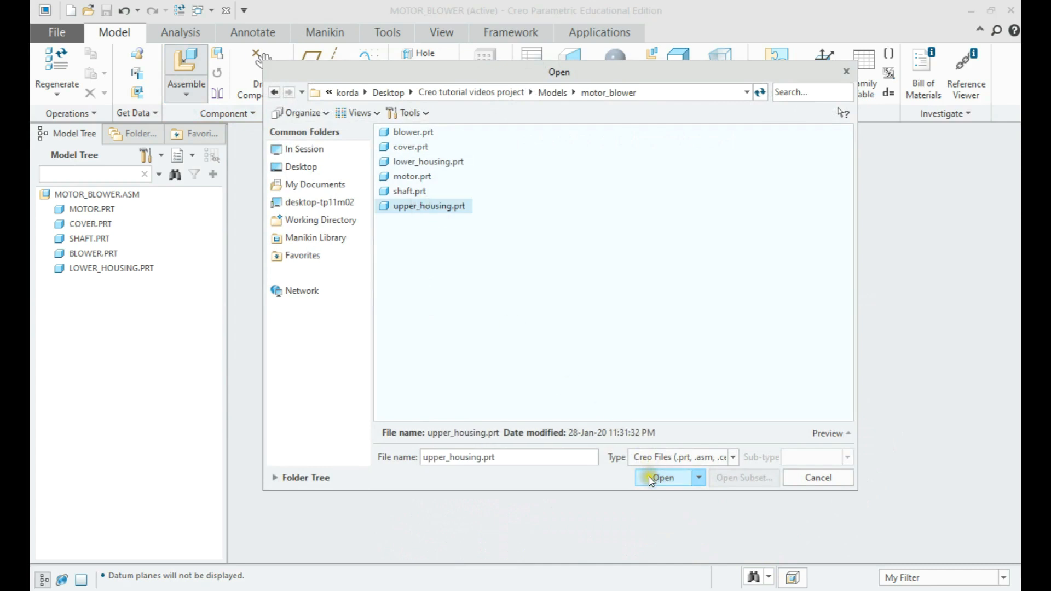
{"action": "left_click", "coordinate": [663, 477]}
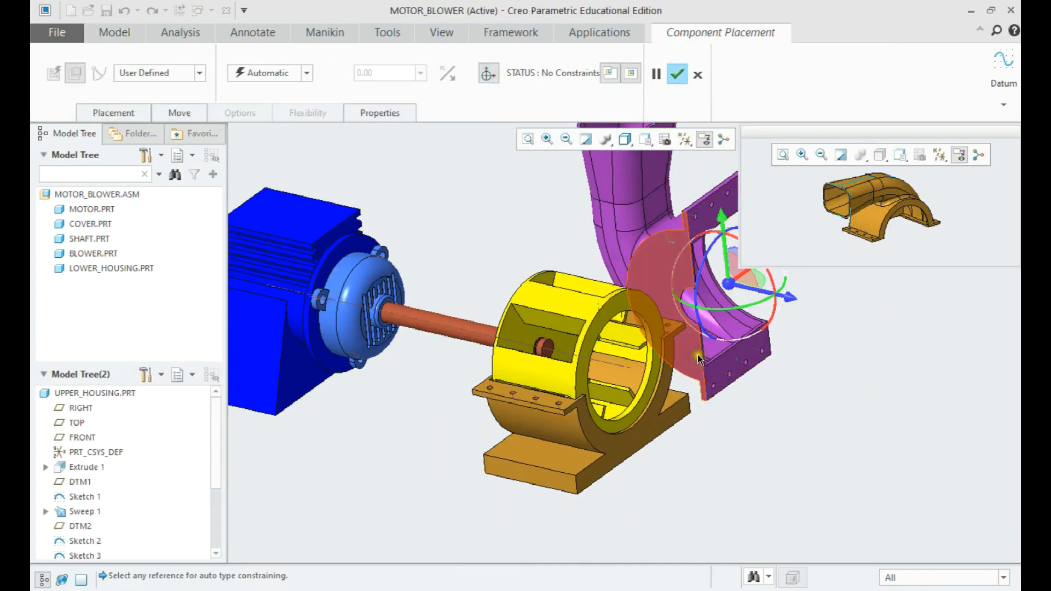
Step: Show datum planes and set Coincident constraints between upper and lower housing references
{"action": "left_click", "coordinate": [685, 139]}
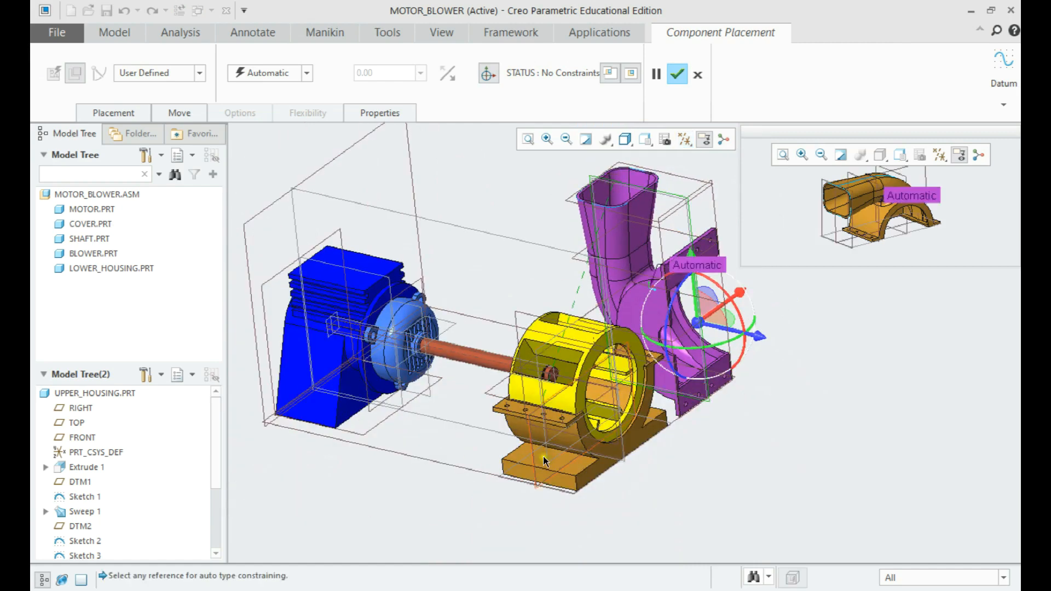
{"action": "left_click", "coordinate": [260, 85]}
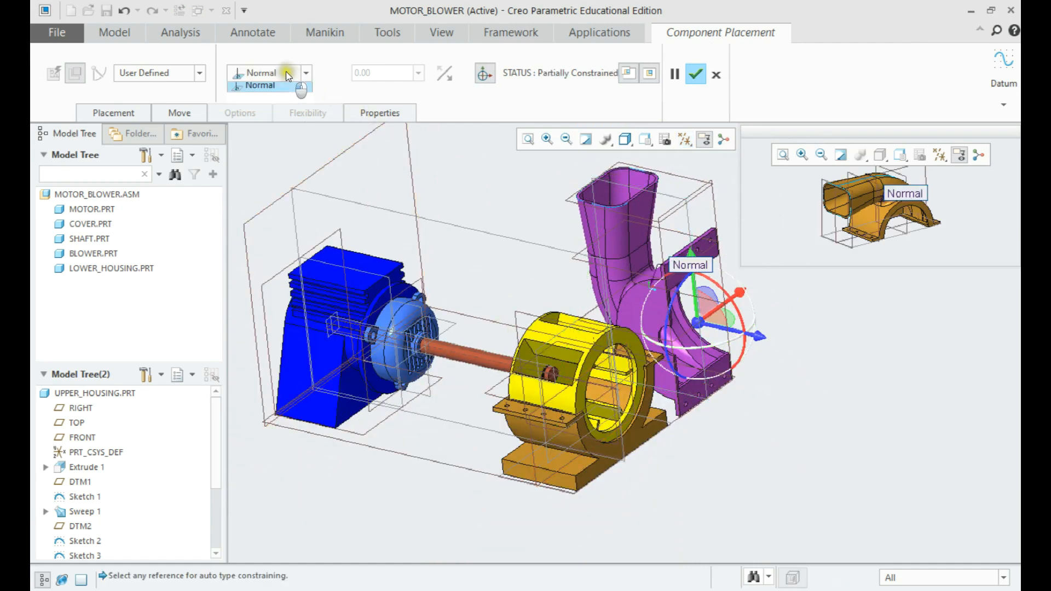
{"action": "left_click", "coordinate": [260, 85]}
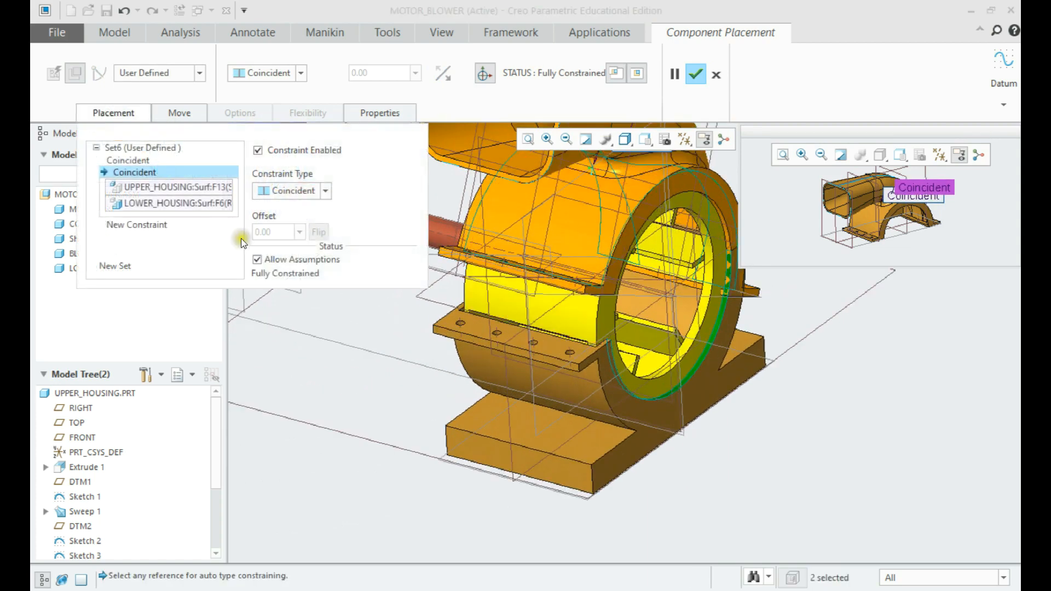
Step: Uncheck Allow Assumptions, add a final constraint, and accept the upper housing placement
{"action": "left_click", "coordinate": [703, 139]}
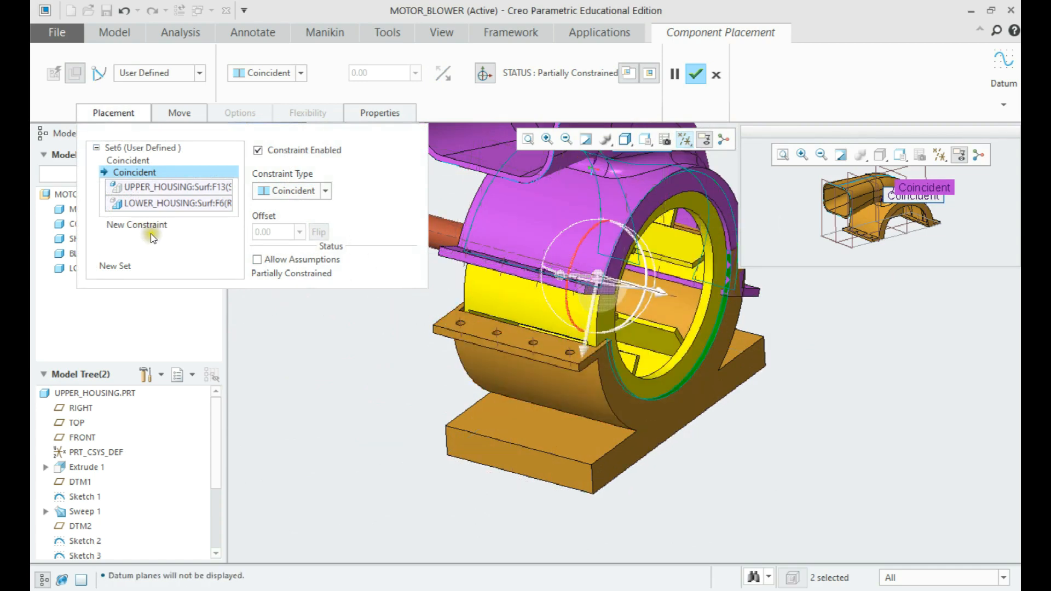
{"action": "left_click", "coordinate": [137, 236]}
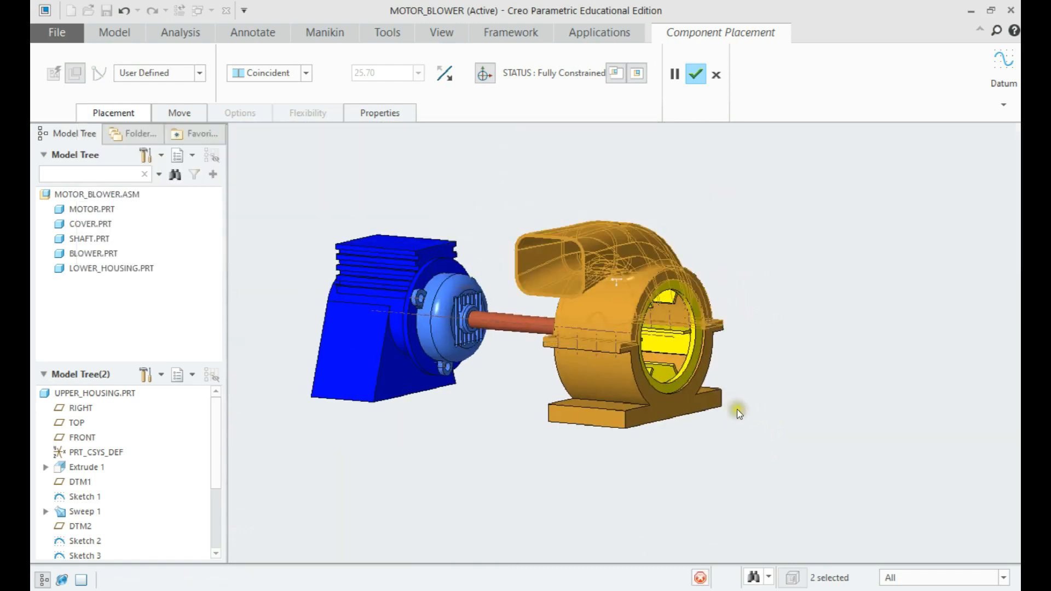
{"action": "left_click", "coordinate": [695, 73]}
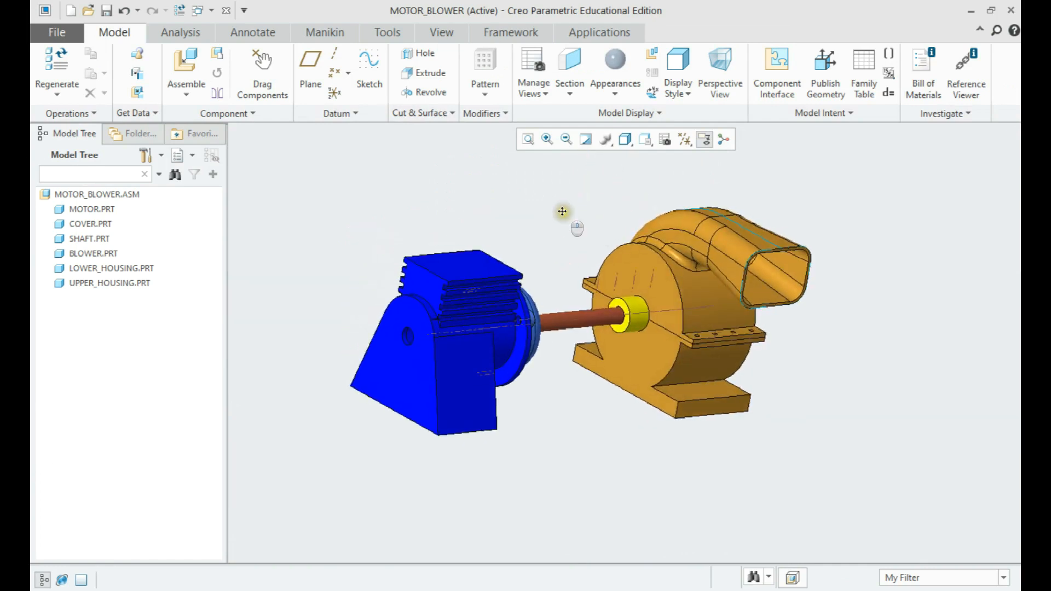
Step: Hide the datum axes and orbit the finished six-part assembly to view its other side
{"action": "left_click", "coordinate": [683, 139]}
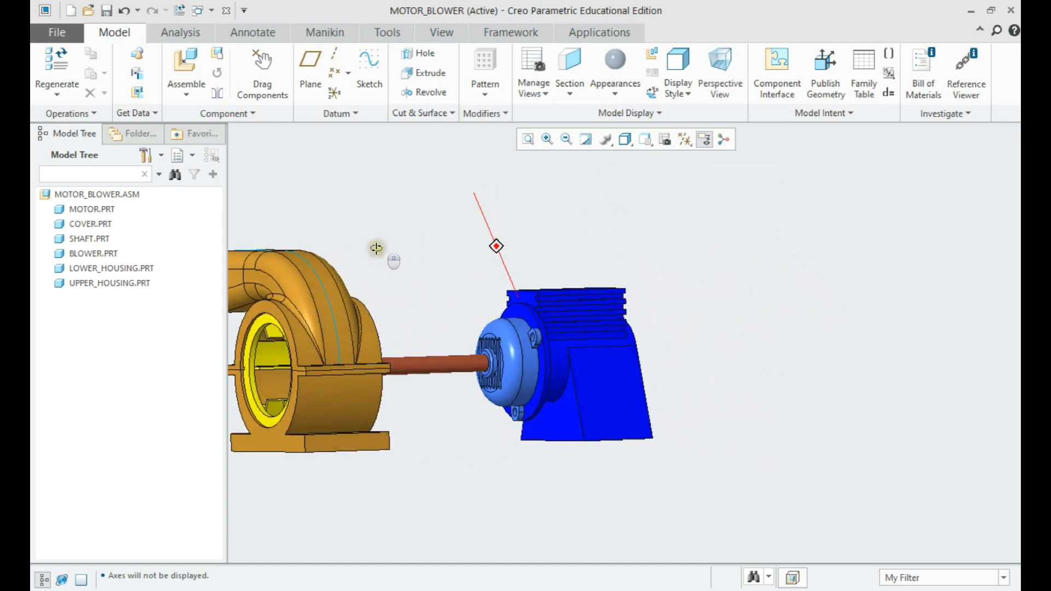
{"action": "left_click_drag", "start_coordinate": [377, 248], "coordinate": [363, 276]}
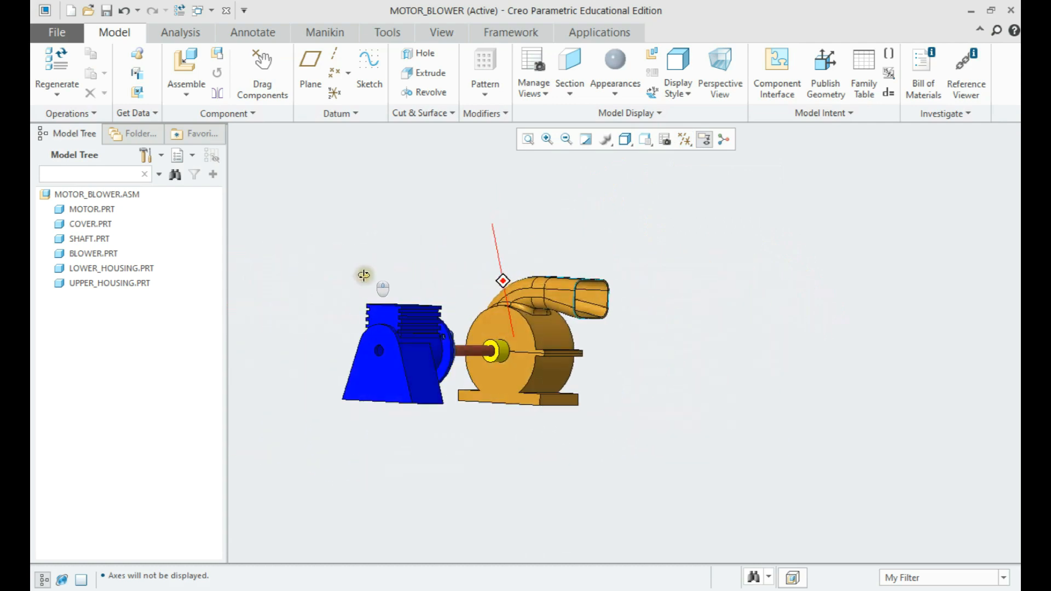